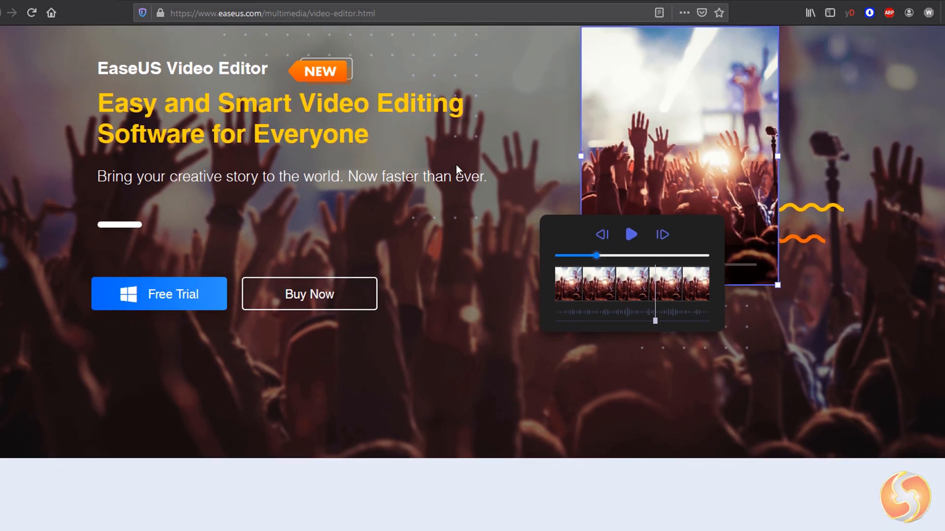
Scroll the easeus.com video-editor page past its feature sections to the Trial and Pro plans
scroll("down", 3)
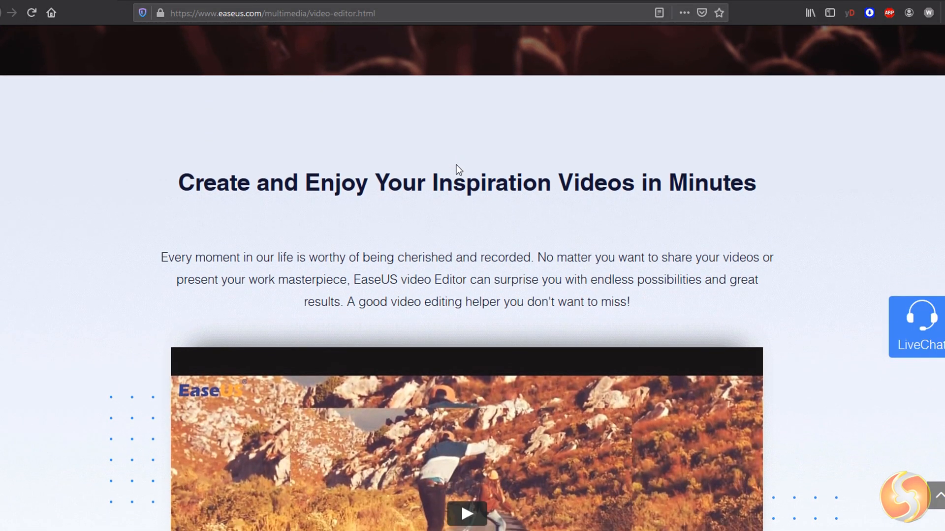
scroll("down", 3)
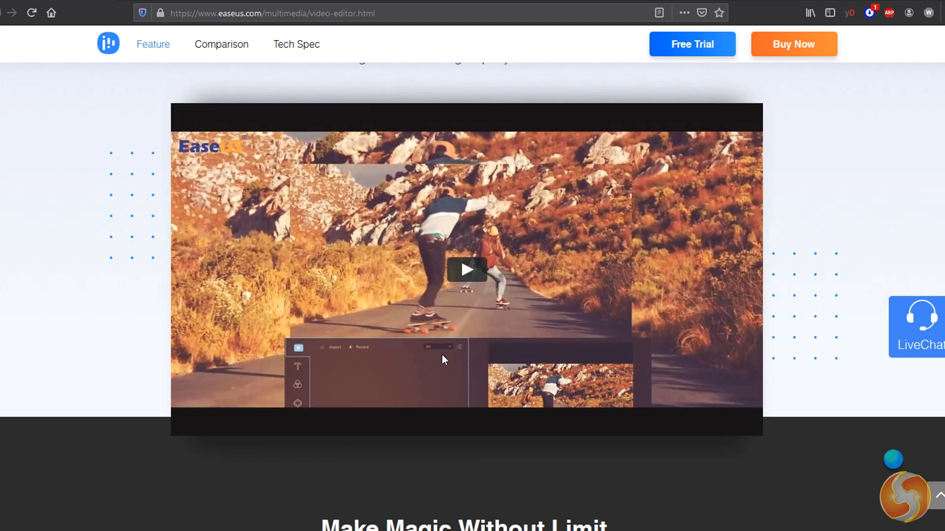
scroll("down", 3)
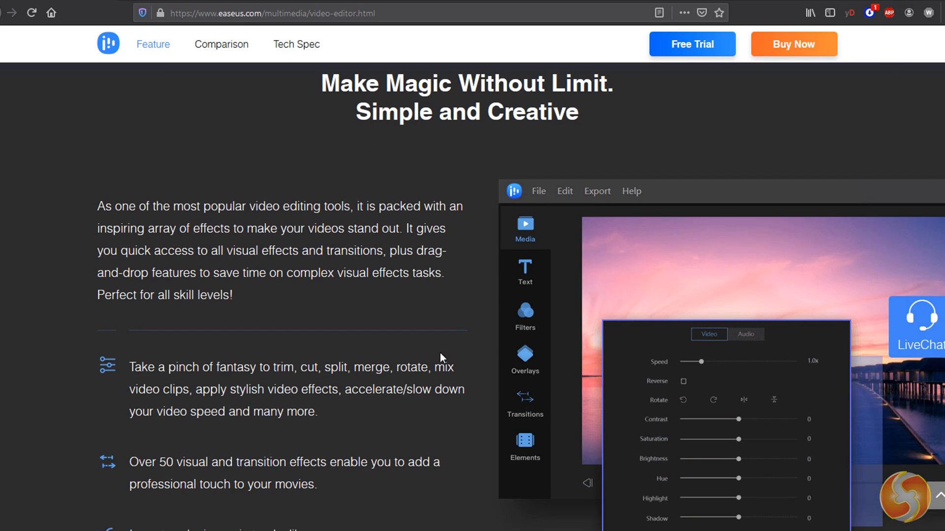
scroll("down", 3)
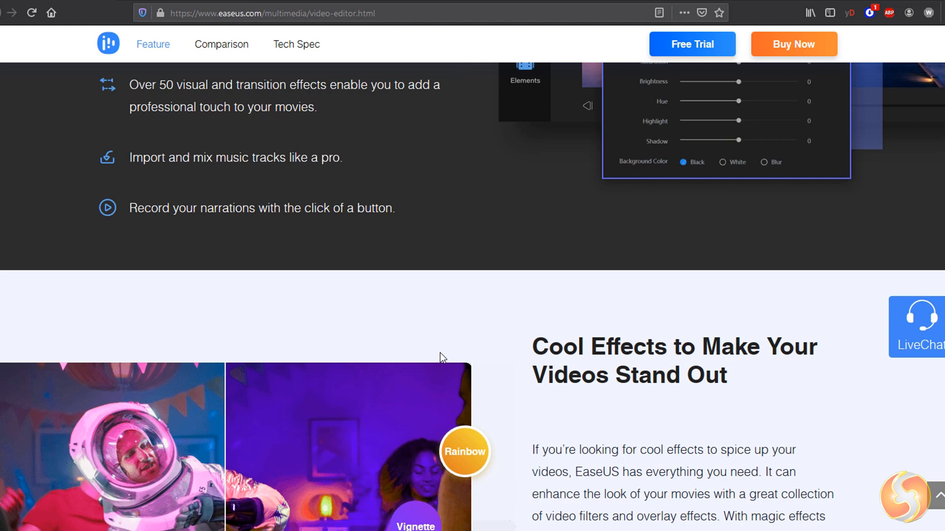
scroll("down", 3)
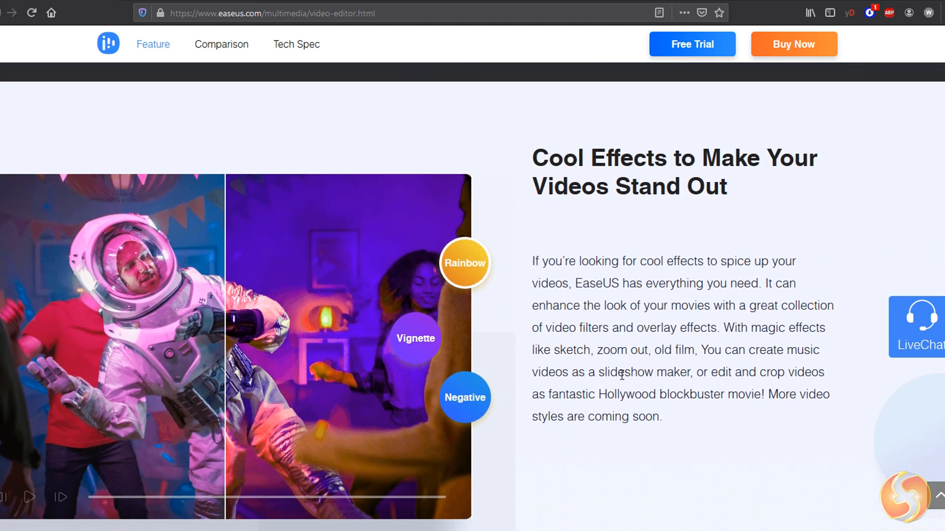
scroll("down", 3)
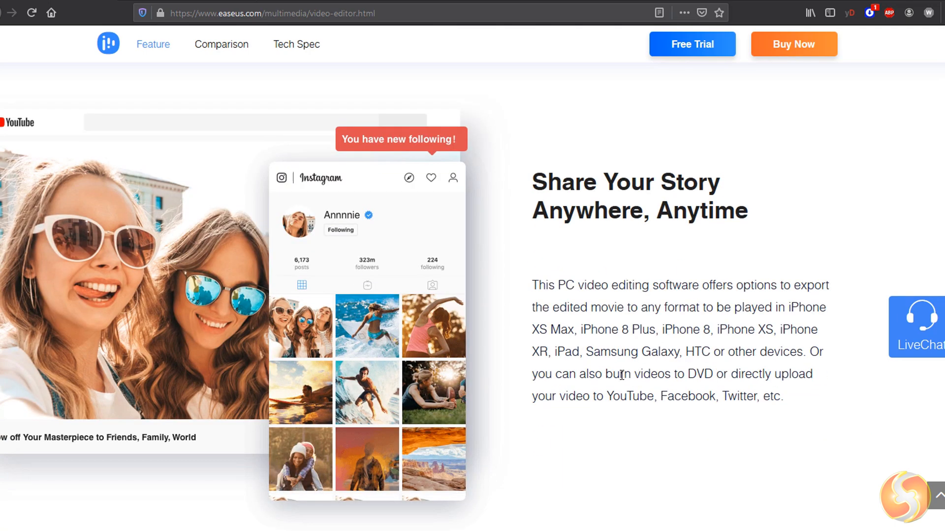
scroll("down", 3)
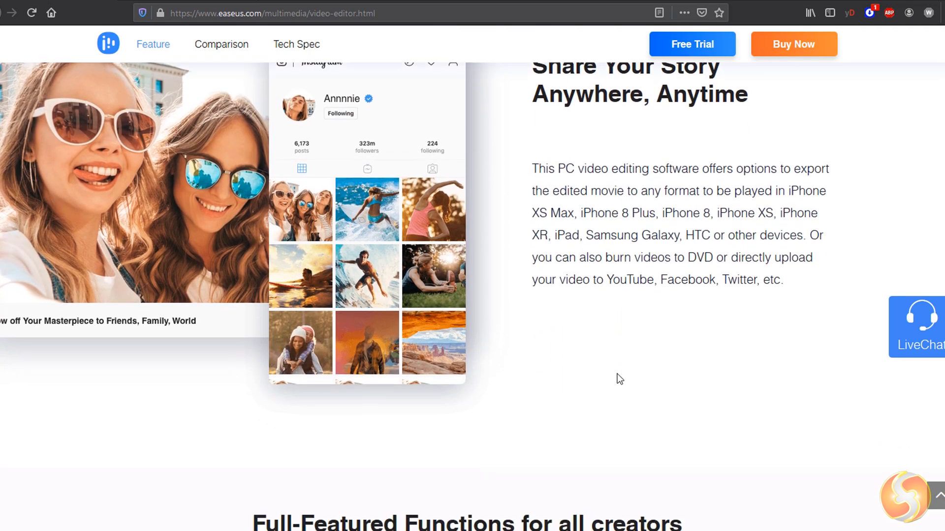
scroll("down", 3)
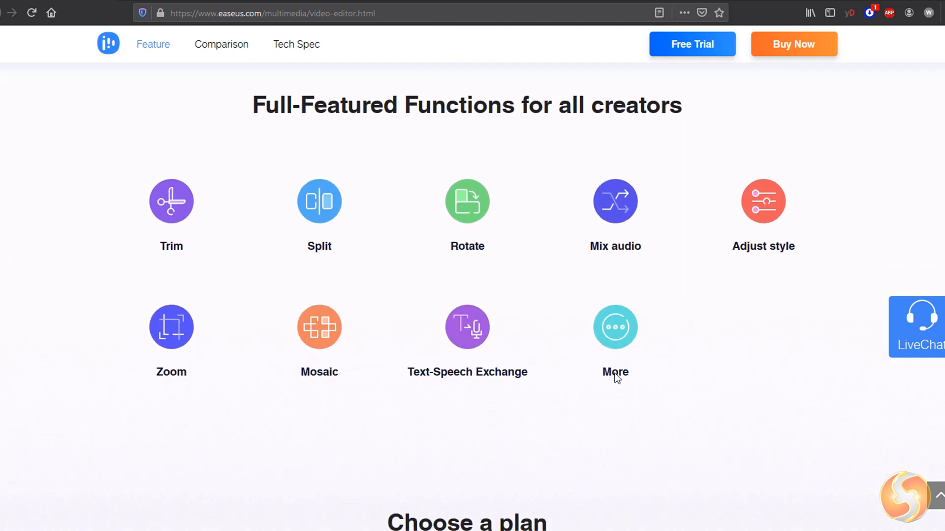
scroll("down", 3)
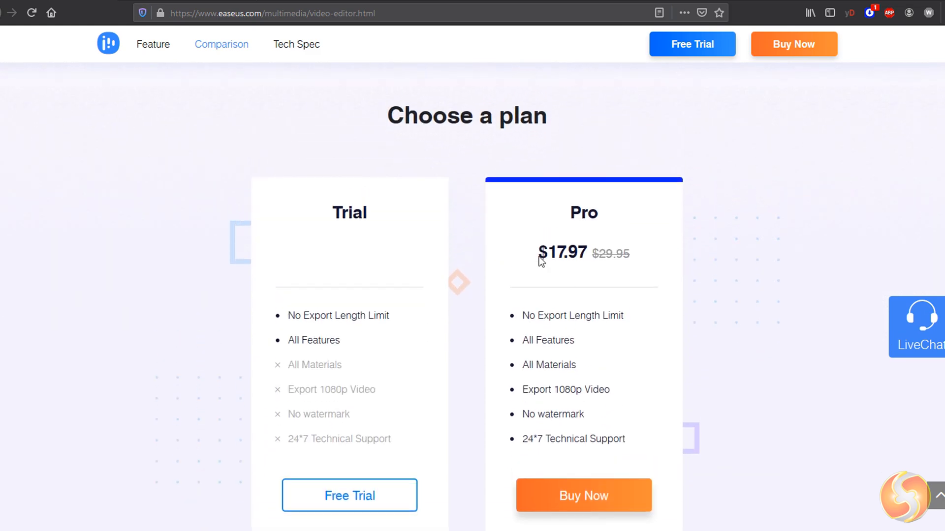
mouse_move(331, 309)
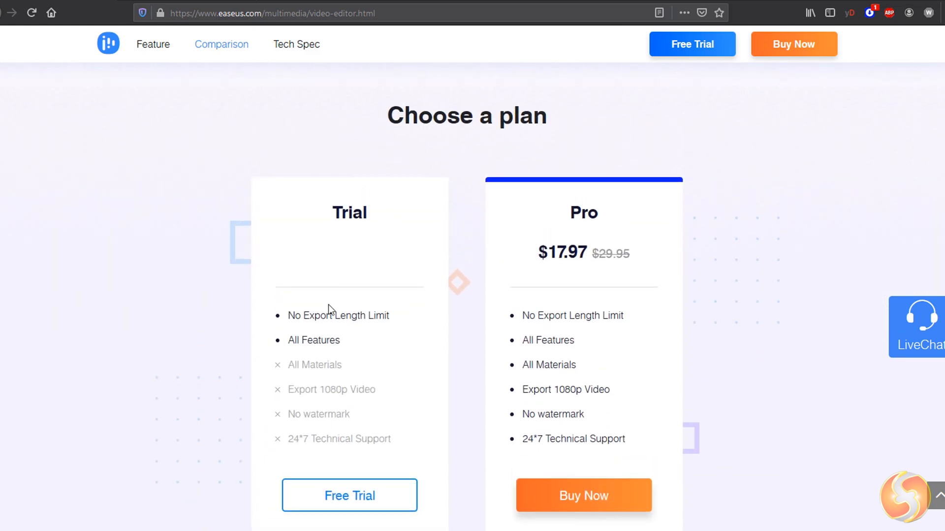
mouse_move(325, 428)
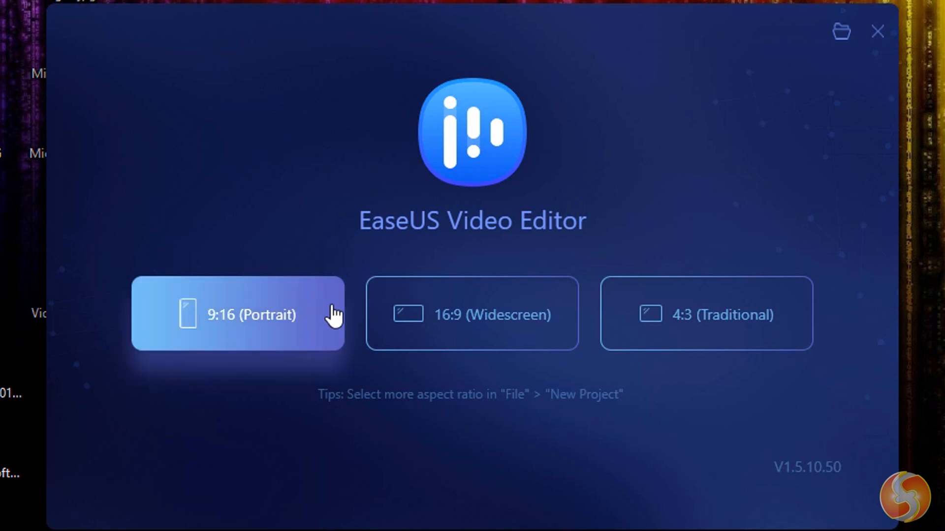
Launch EaseUS Video Editor to its start screen with 9:16, 16:9 and 4:3 choices
left_click(472, 314)
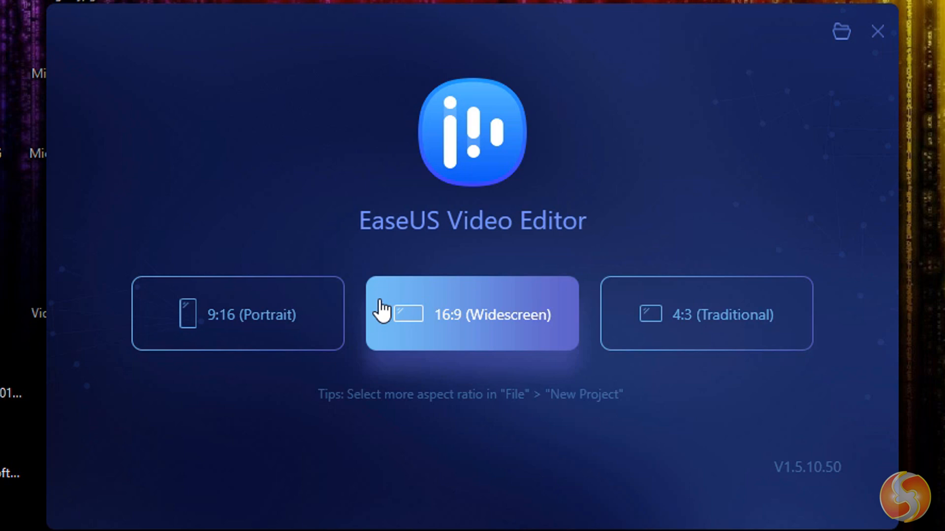
mouse_move(577, 324)
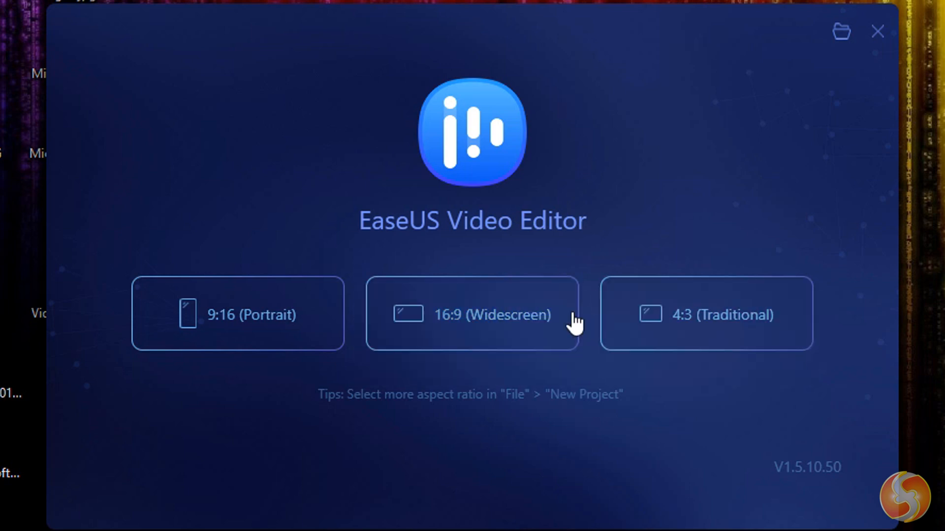
Create a 16:9 project, browse the Text, Filters and Transitions libraries, then return to Media
left_click(473, 314)
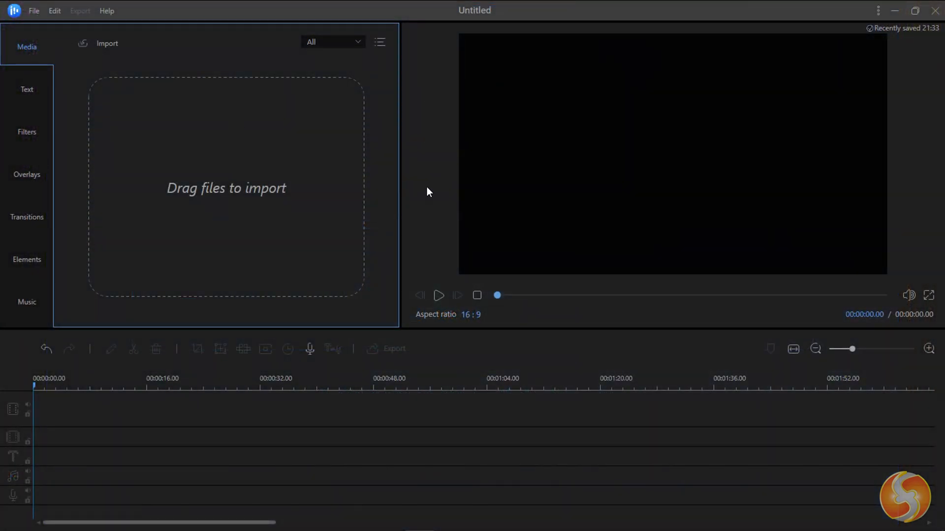
left_click(26, 89)
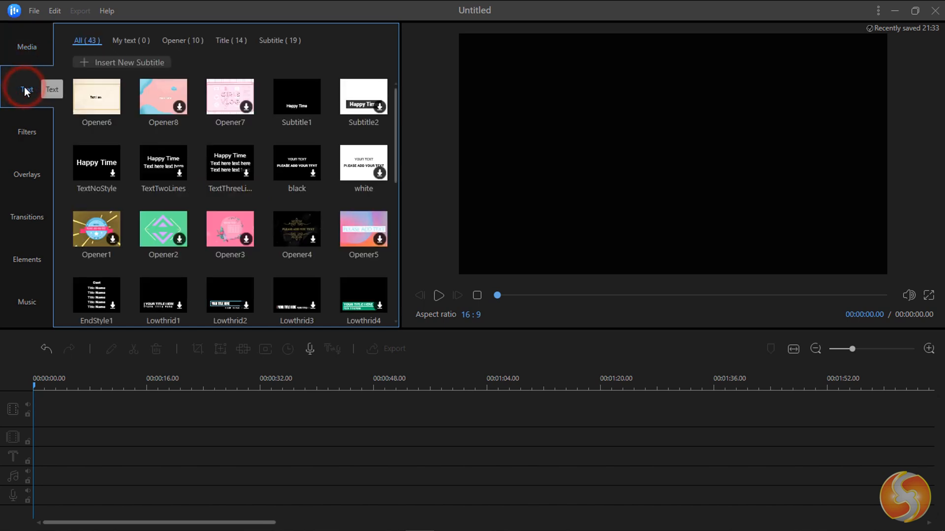
left_click(26, 132)
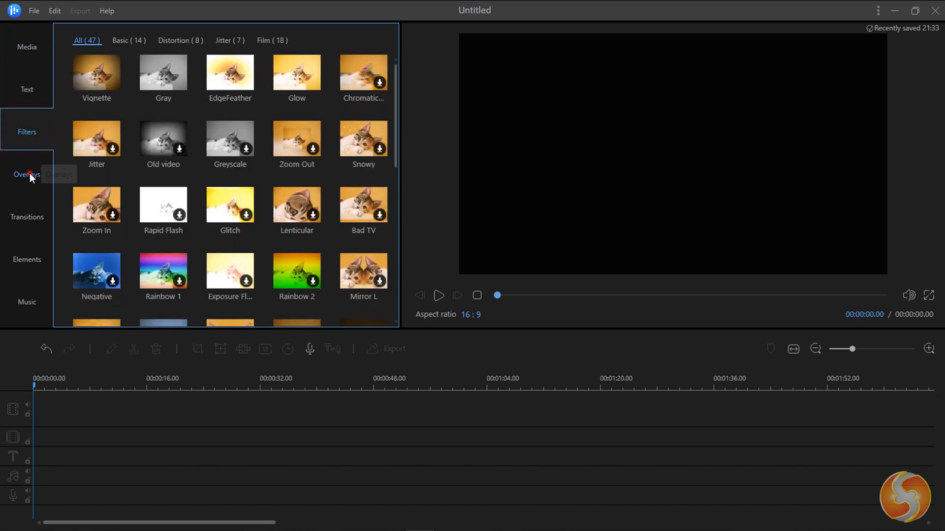
left_click(26, 217)
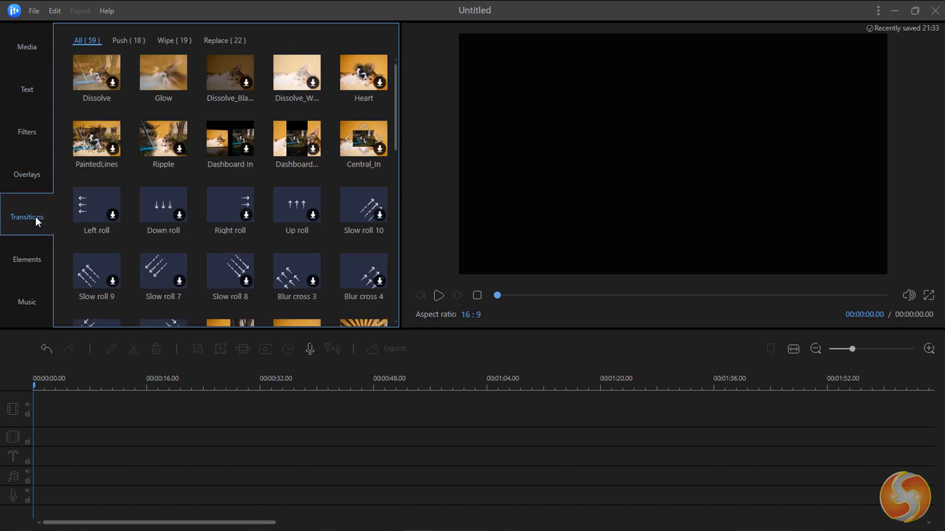
left_click(26, 46)
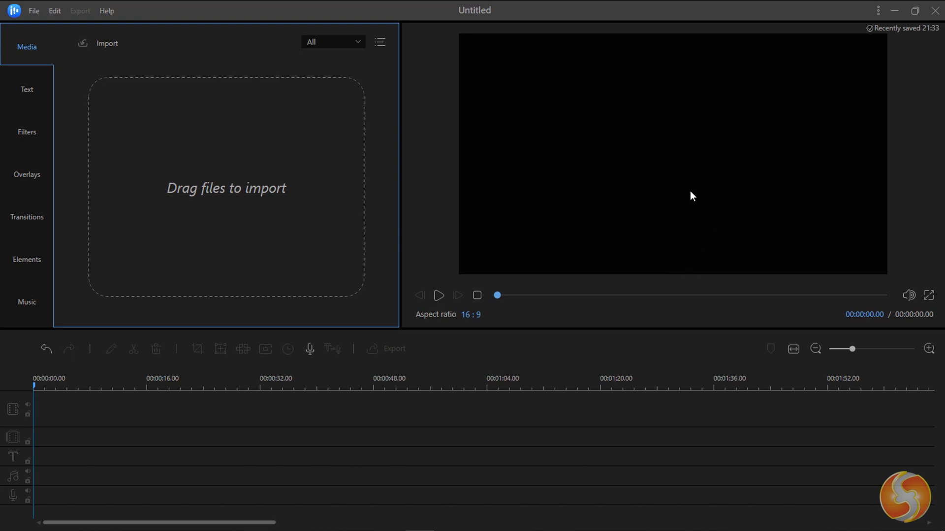
mouse_move(341, 483)
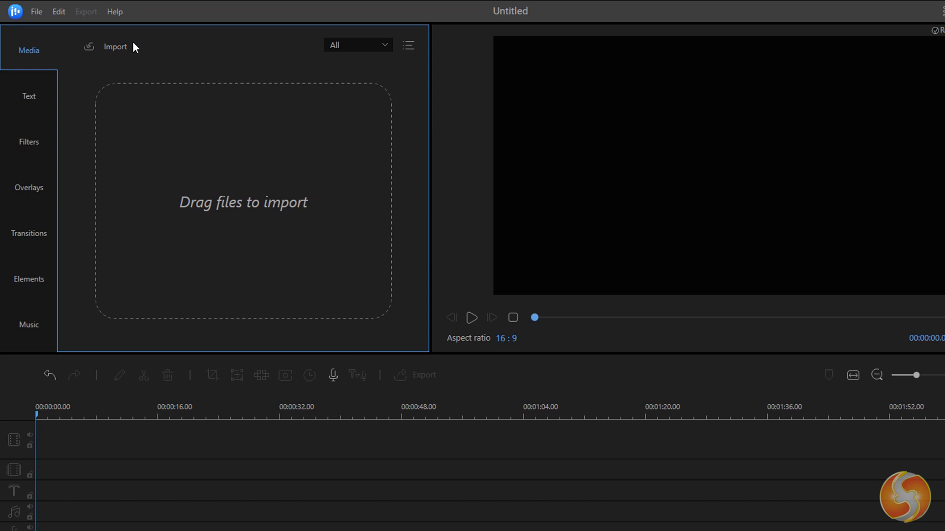
Import the church photo, VID_20191219_142849.mp4 and Gates-of-heaven-music.mp3 into the project
left_click(115, 47)
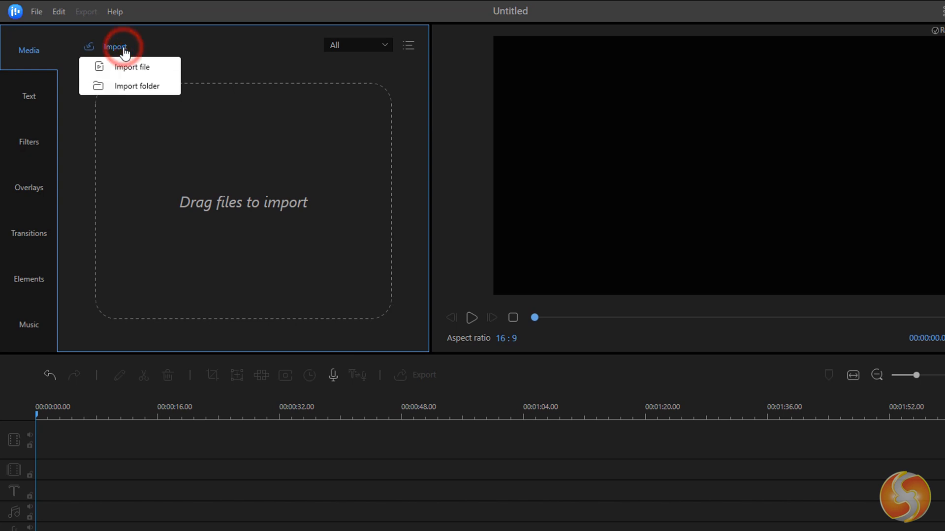
left_click(131, 66)
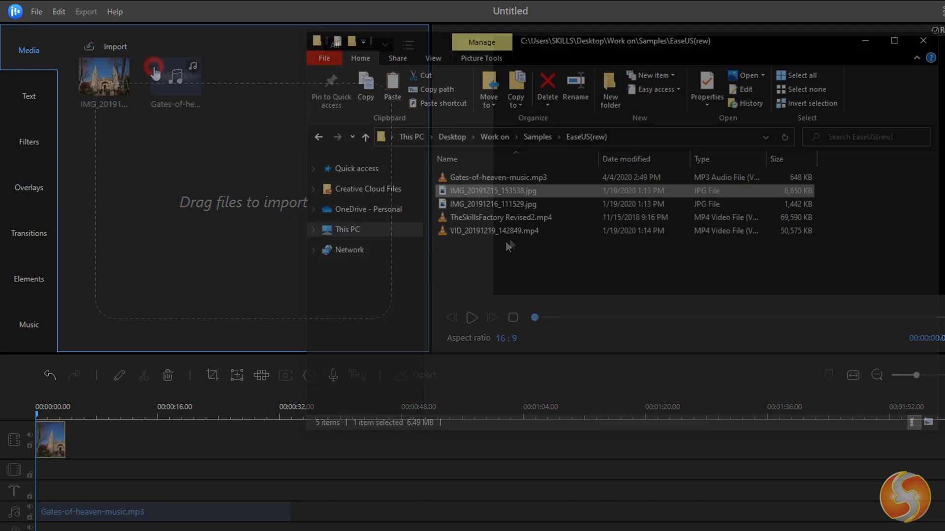
left_click(494, 231)
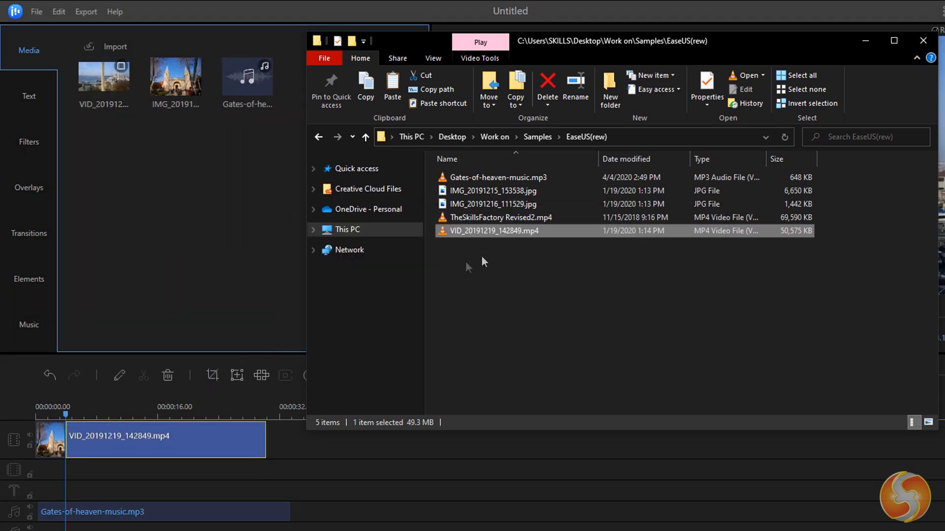
left_click(492, 203)
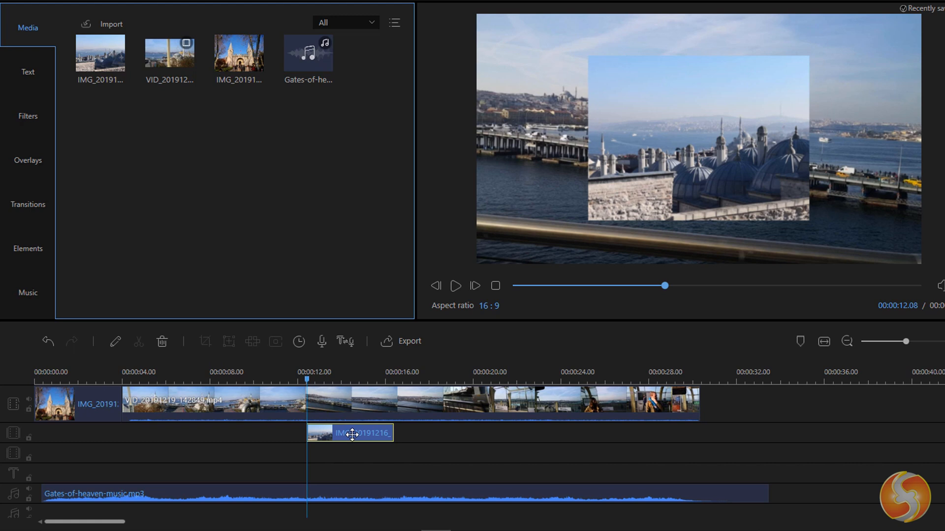
mouse_move(353, 500)
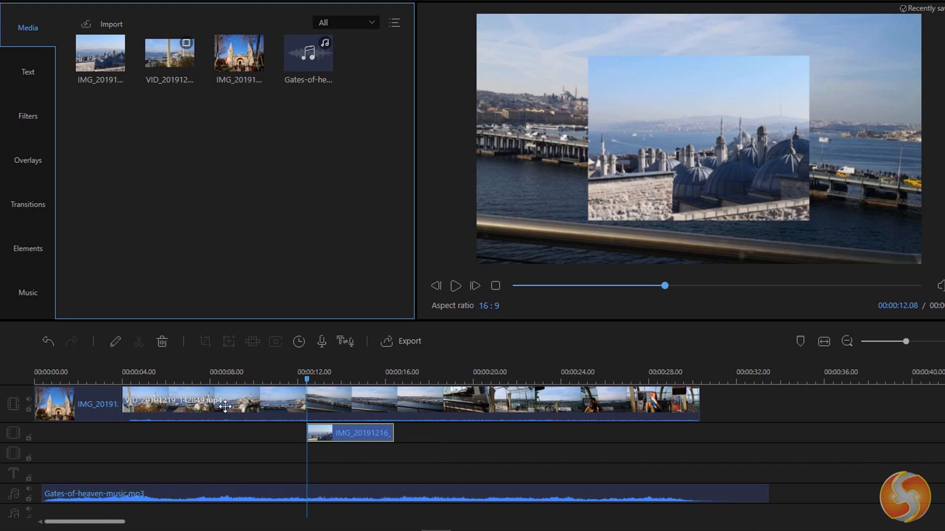
Preview the timeline with the IMG_20191216 overlay photo, then detach the video clip's audio
left_click(456, 286)
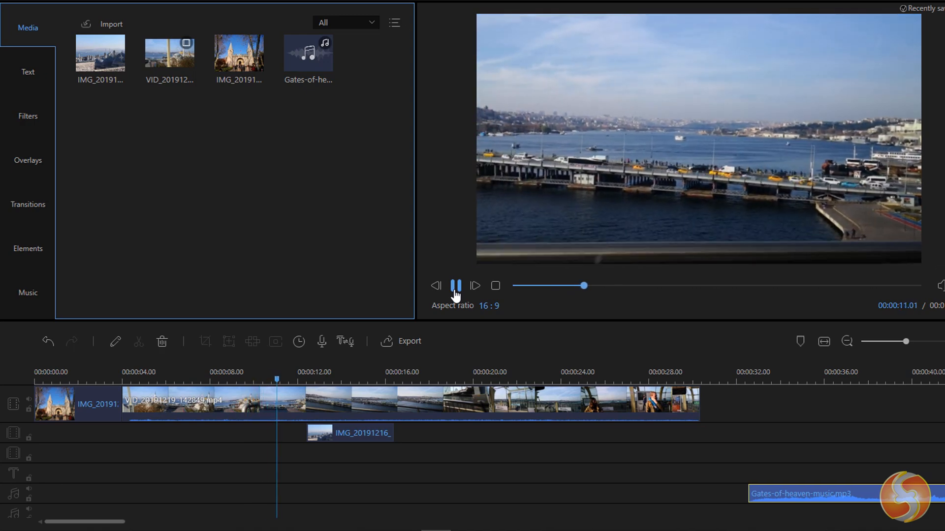
left_click(455, 285)
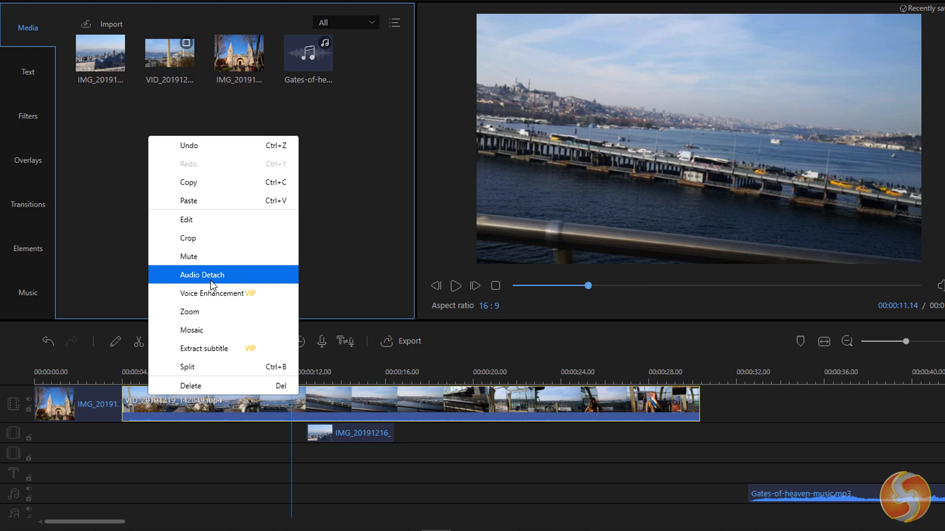
left_click(202, 274)
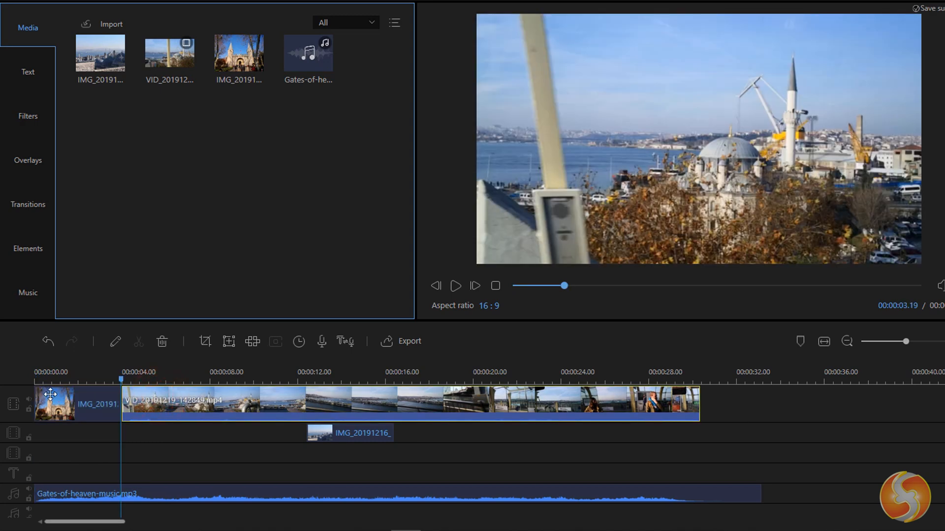
mouse_move(482, 351)
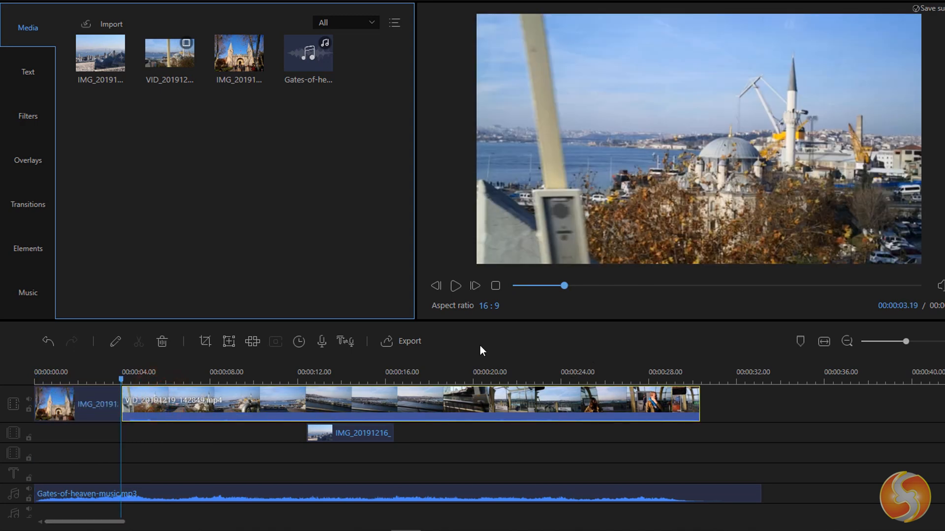
Shift the overlay photo to start around nine seconds and preview playback from about 17 seconds
left_click(455, 286)
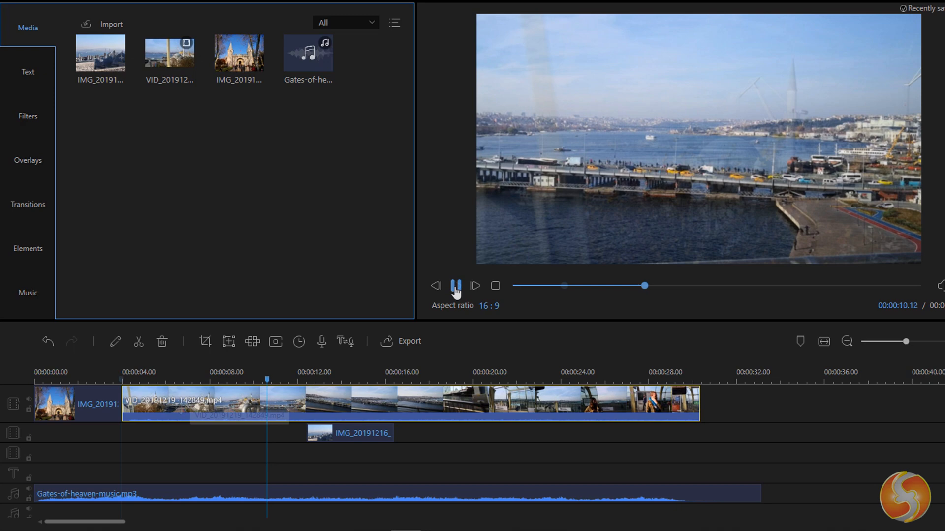
left_click(456, 285)
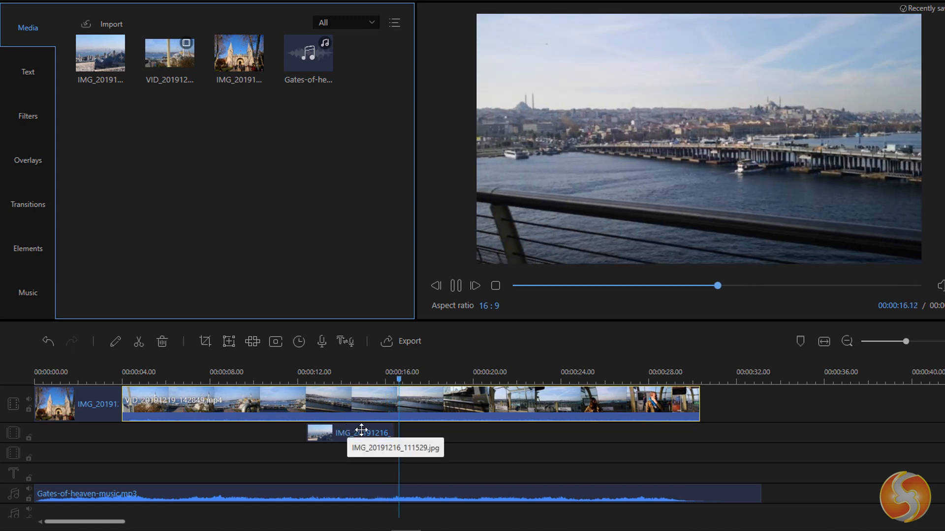
left_click(28, 72)
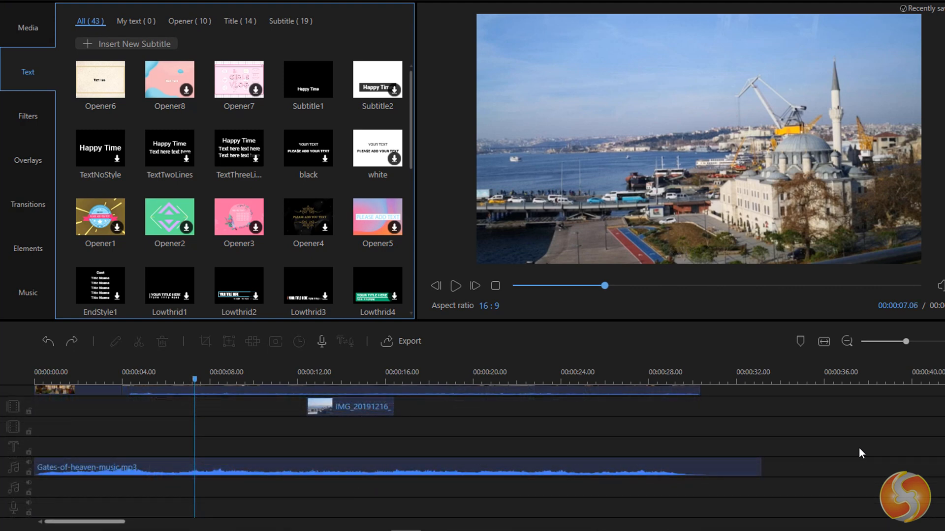
mouse_move(452, 360)
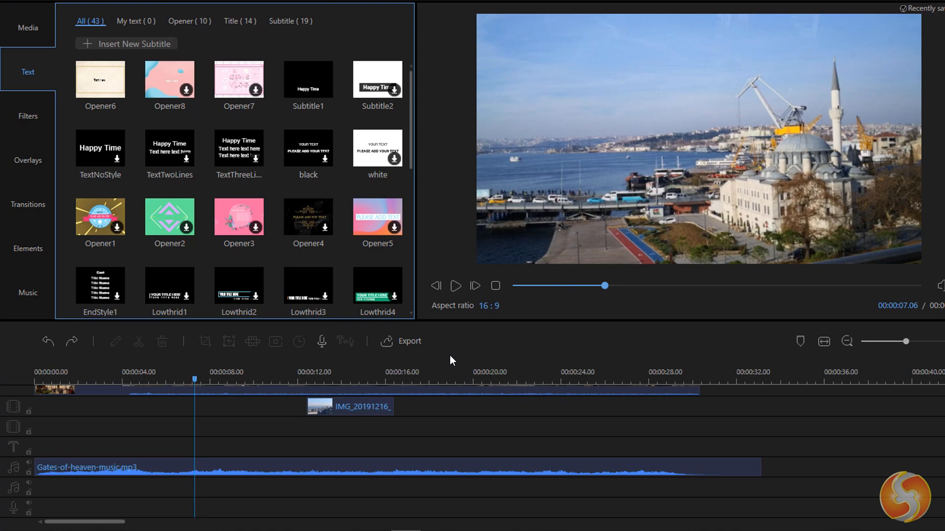
left_click(456, 286)
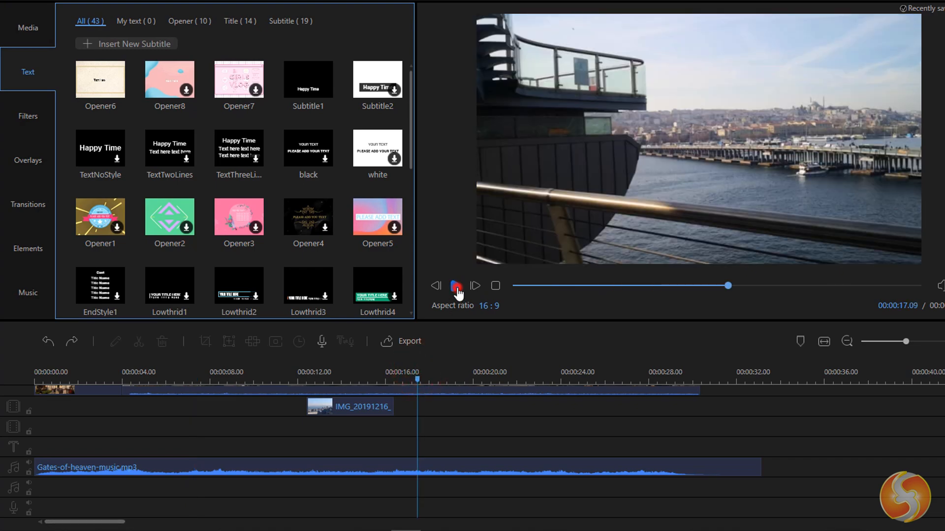
left_click(456, 285)
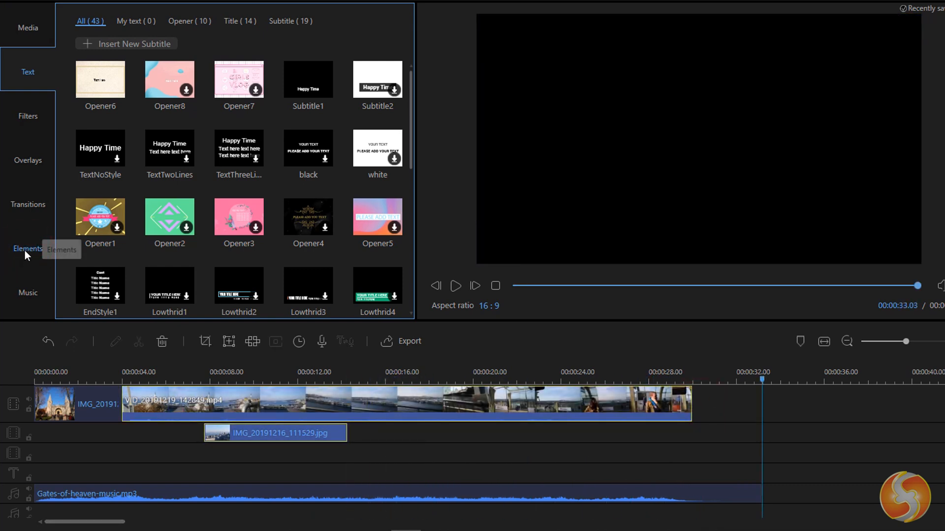
Add and remove the smileys1 sticker, add the Spring track to the audio, then open Overlays
left_click(27, 248)
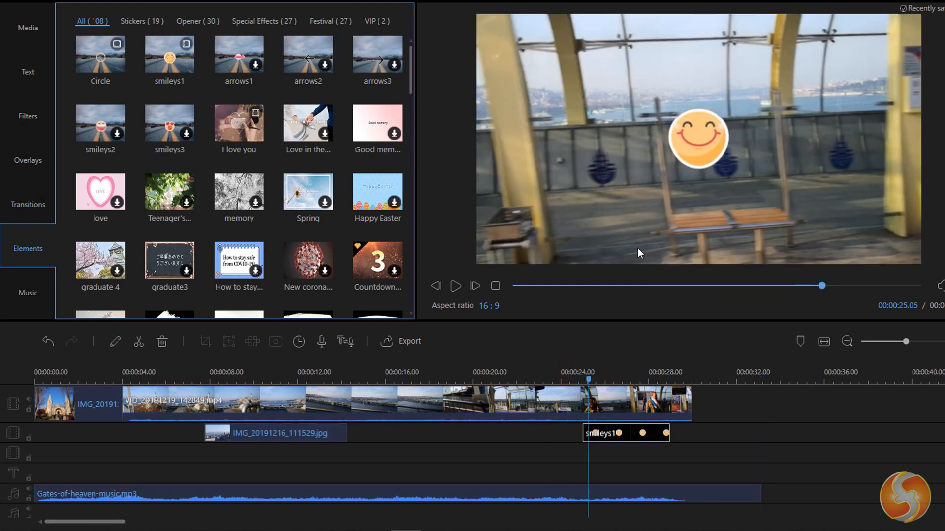
left_click(456, 286)
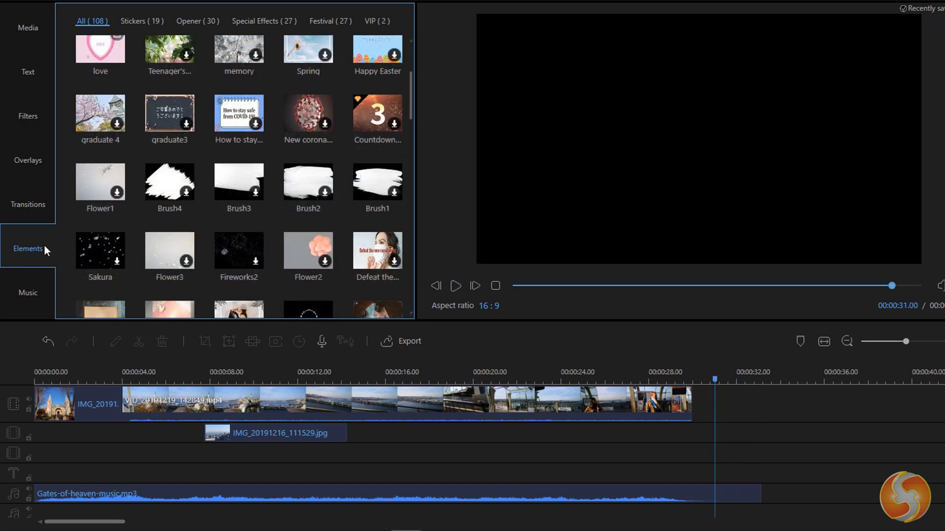
left_click(28, 293)
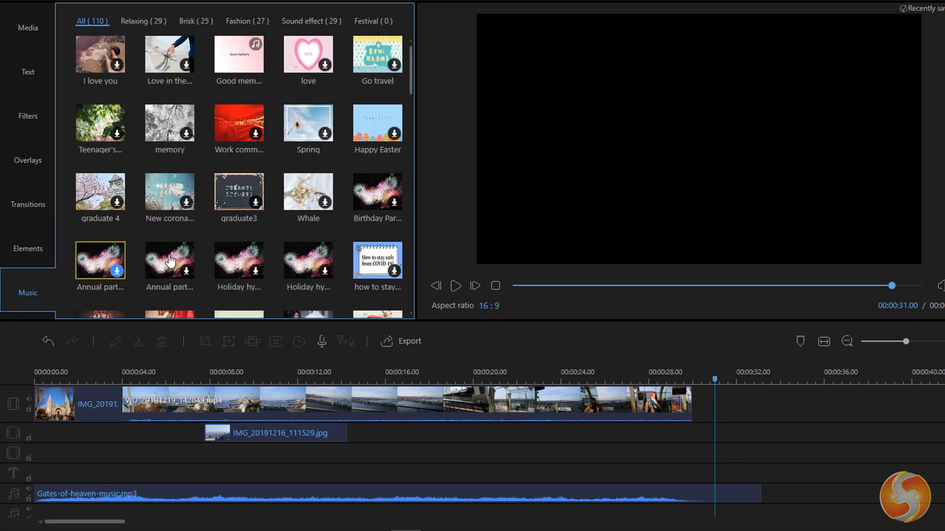
left_click(455, 286)
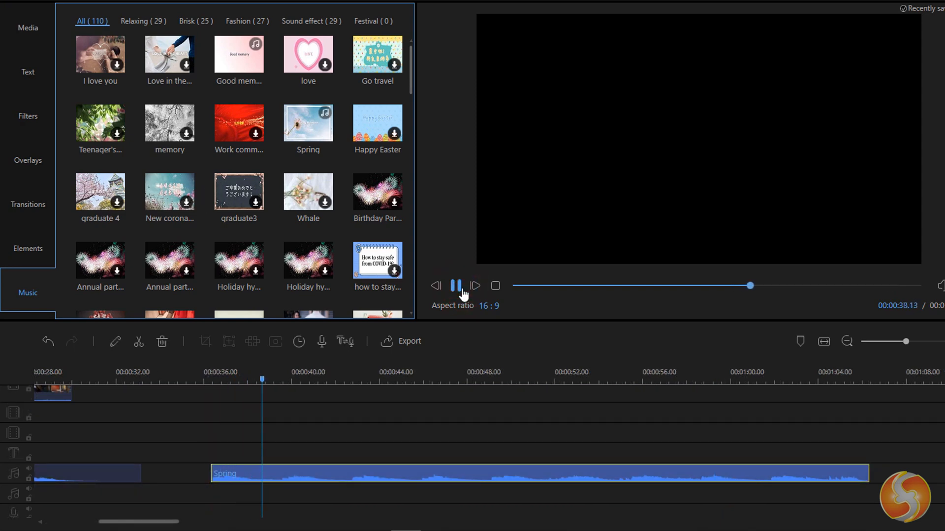
left_click(27, 161)
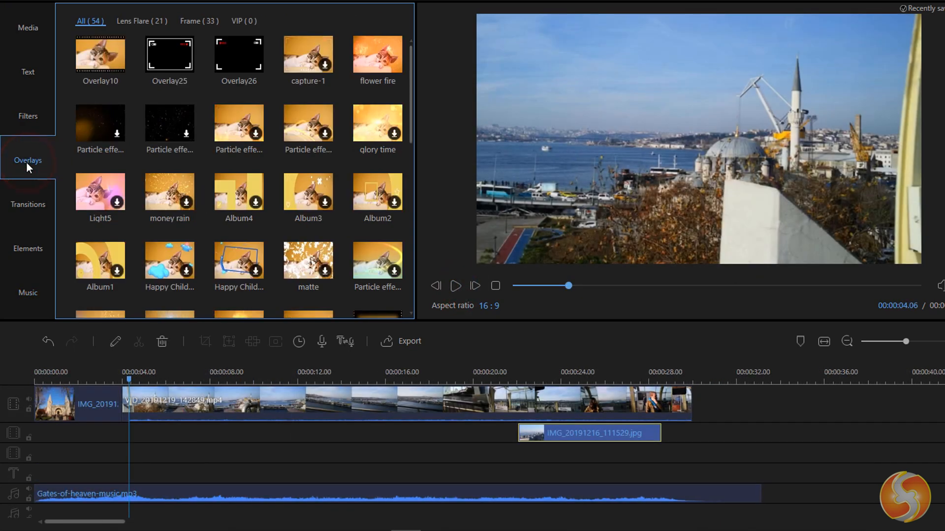
mouse_move(100, 193)
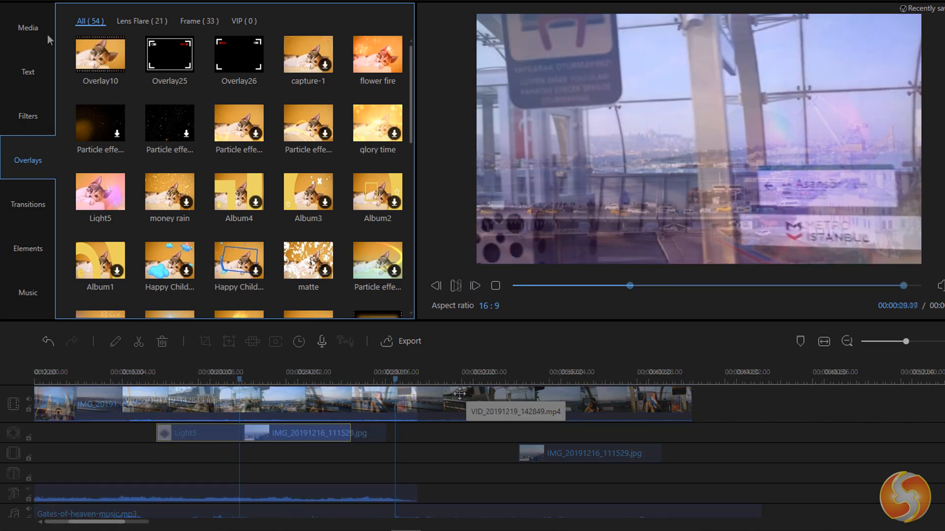
Place the Light5 overlay above the video clip, then open the text library
left_click(28, 72)
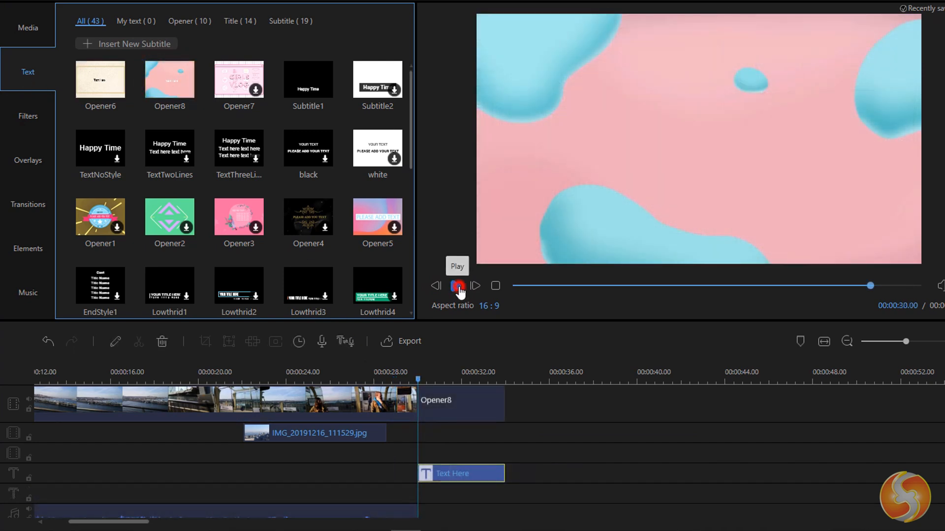
Play the Opener8 intro card, then add a Title-tab text clip near 00:04
left_click(457, 285)
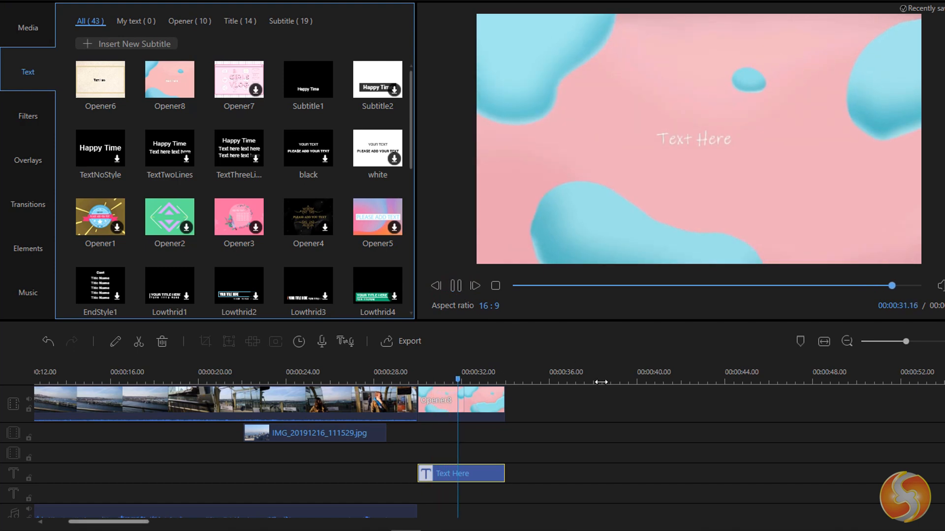
left_click(236, 21)
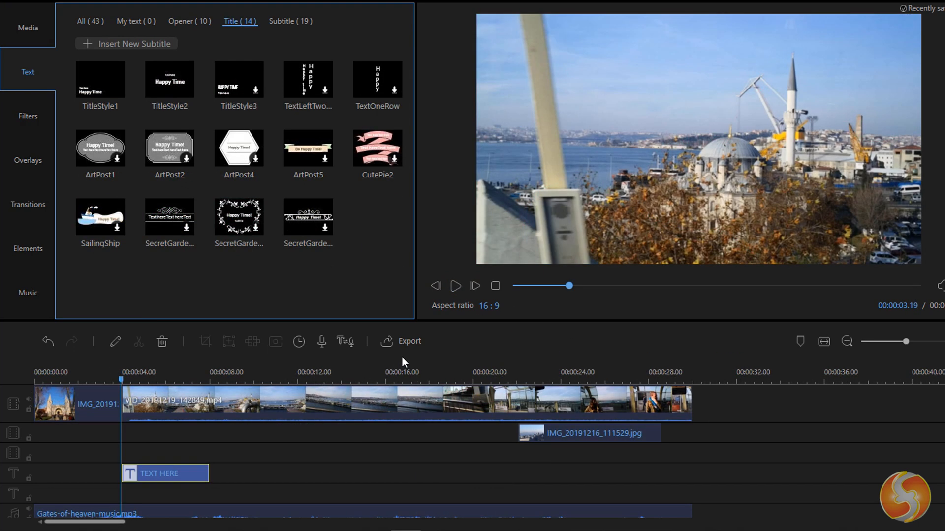
left_click(455, 285)
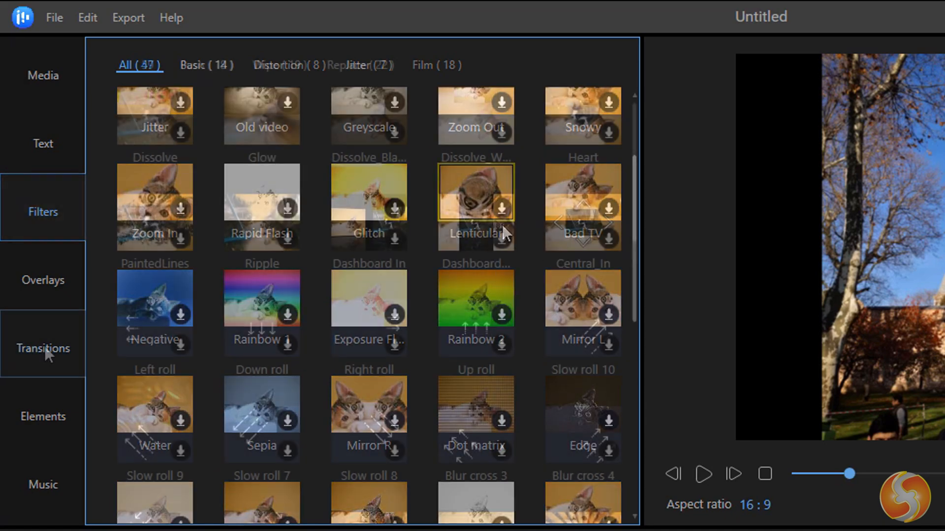
Audition the Old video and Sketch filters on the opening photo, then open Transitions
left_click(42, 349)
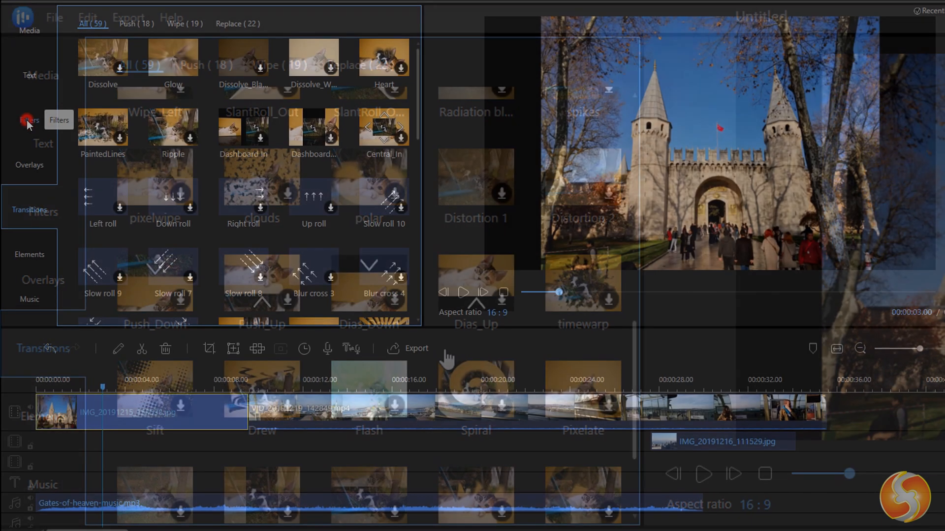
left_click(29, 120)
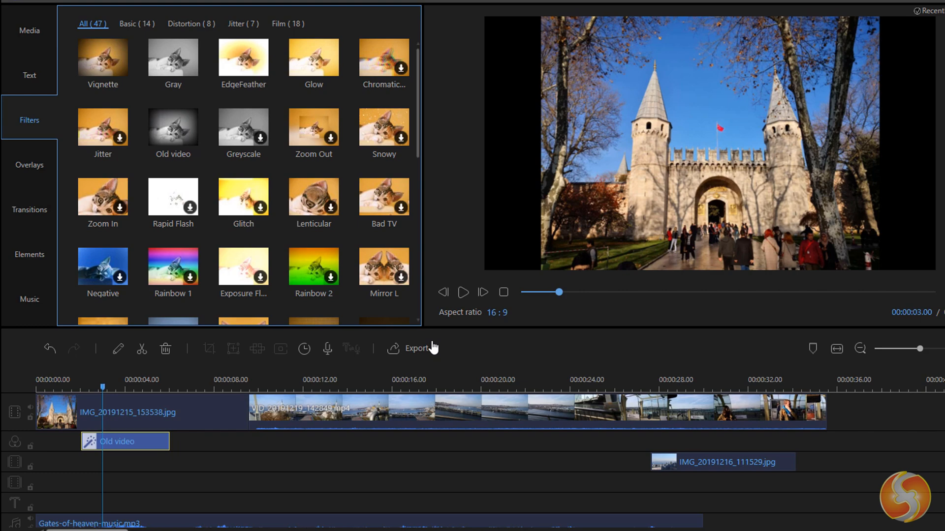
left_click(462, 293)
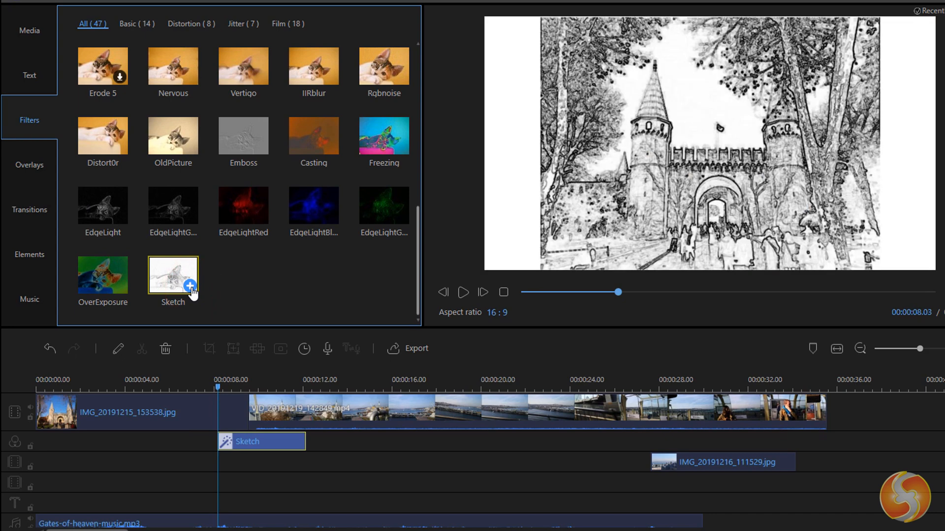
left_click(29, 209)
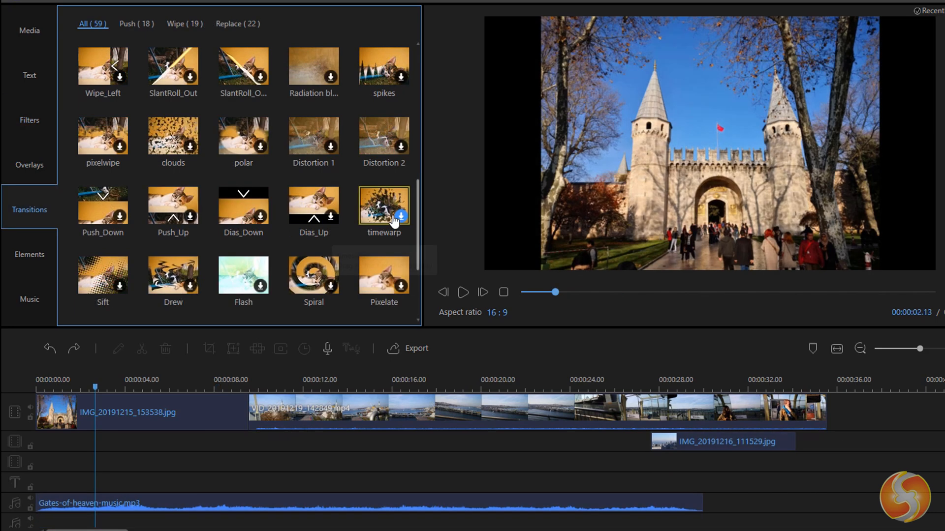
mouse_move(405, 188)
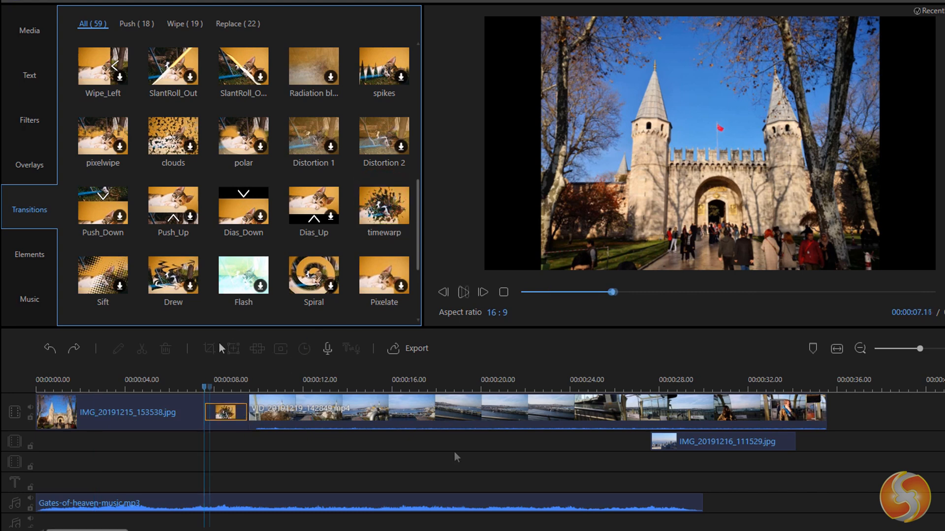
Select the VID_20191219_142849.mp4 clip following the new transition on the main track
left_click(463, 293)
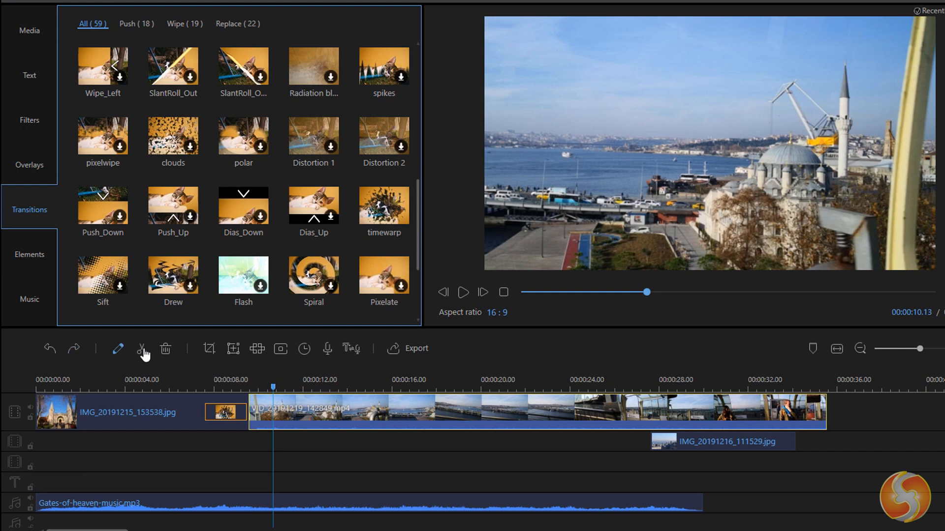
mouse_move(208, 349)
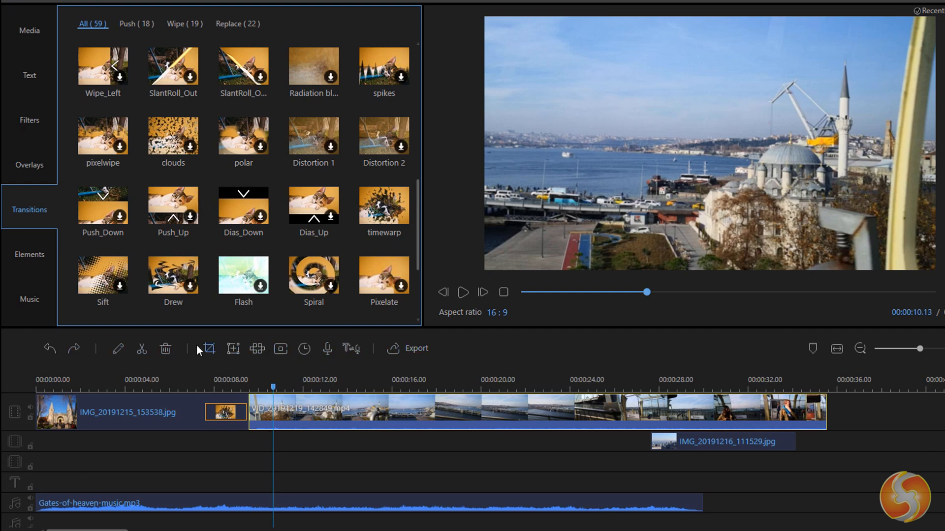
mouse_move(117, 349)
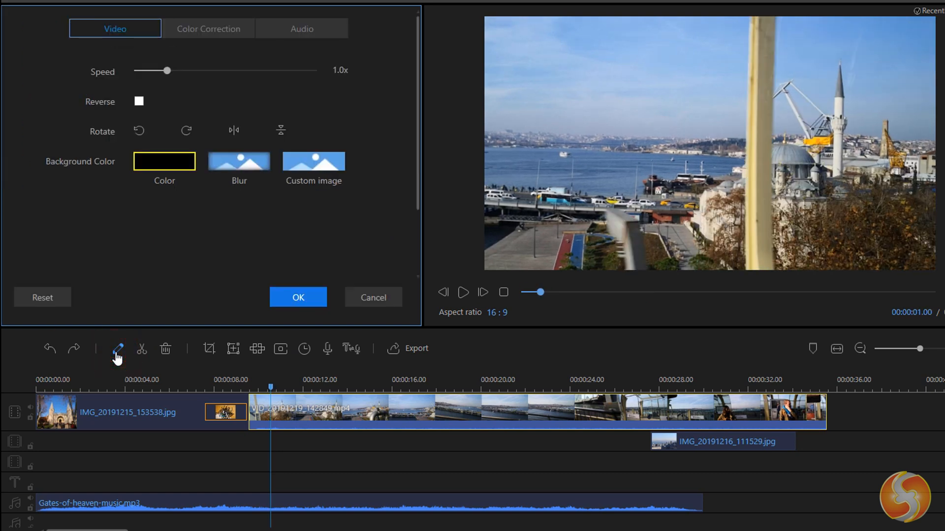
Speed the video clip up to 1.2x and lower its highlights to -21
left_click_drag(168, 71, 176, 70)
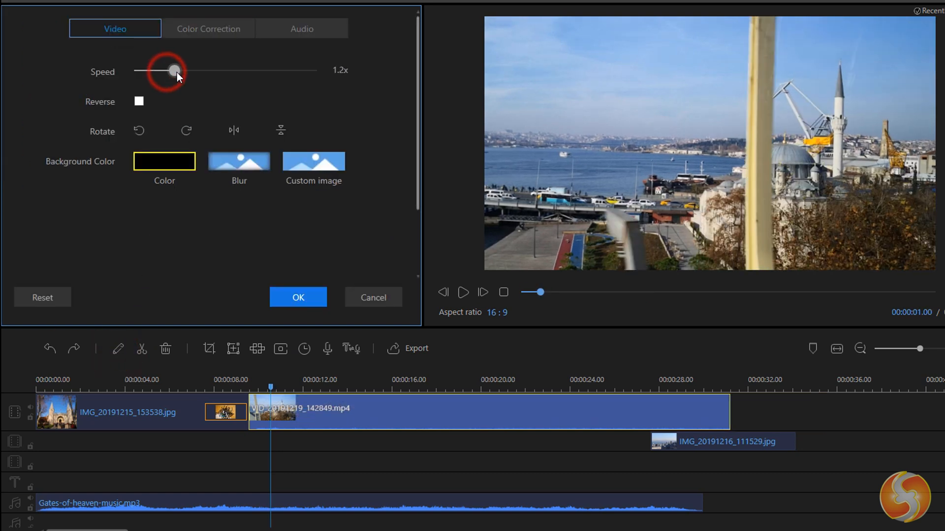
left_click(209, 29)
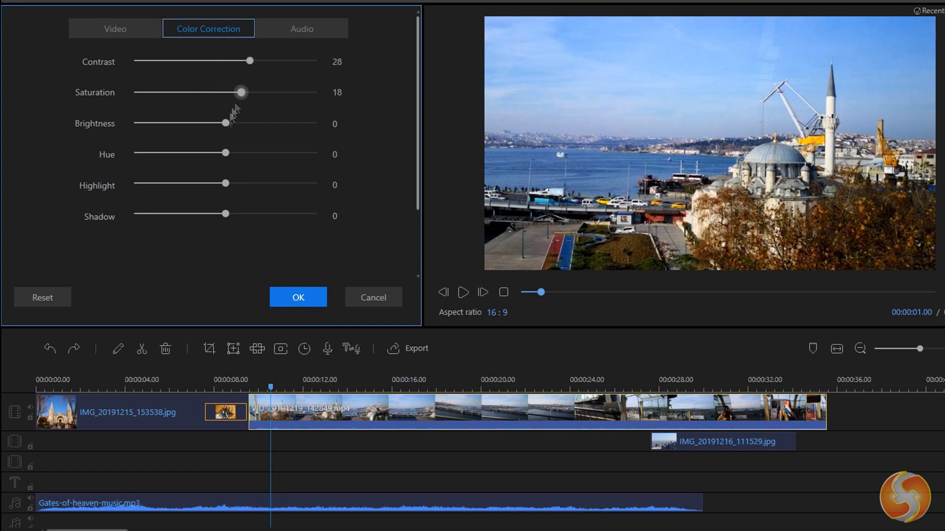
left_click_drag(225, 183, 206, 183)
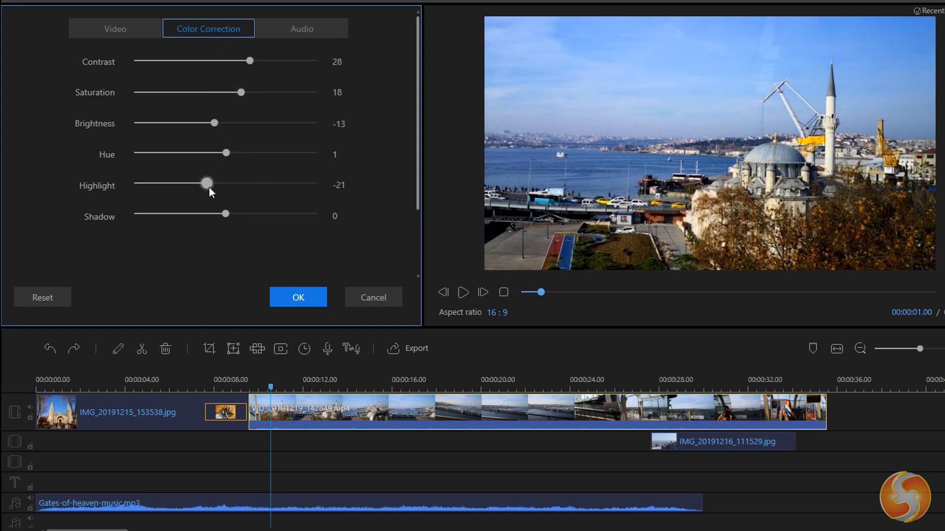
Turn on voice enhancement for the clip and apply the adjustments
left_click(301, 29)
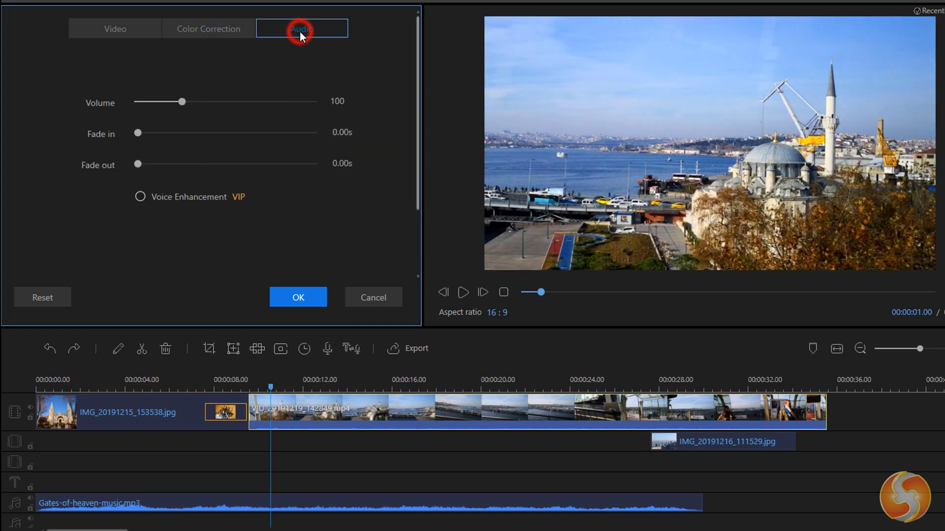
mouse_move(140, 196)
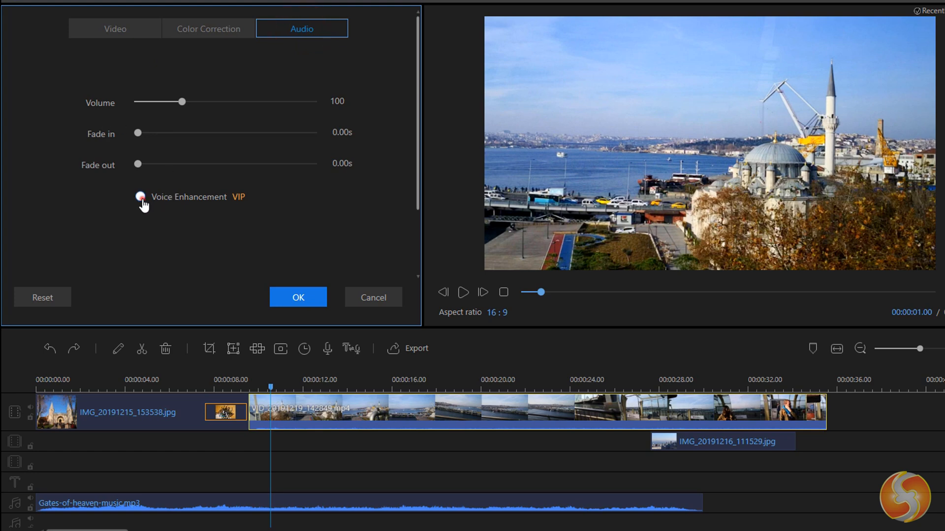
left_click(139, 197)
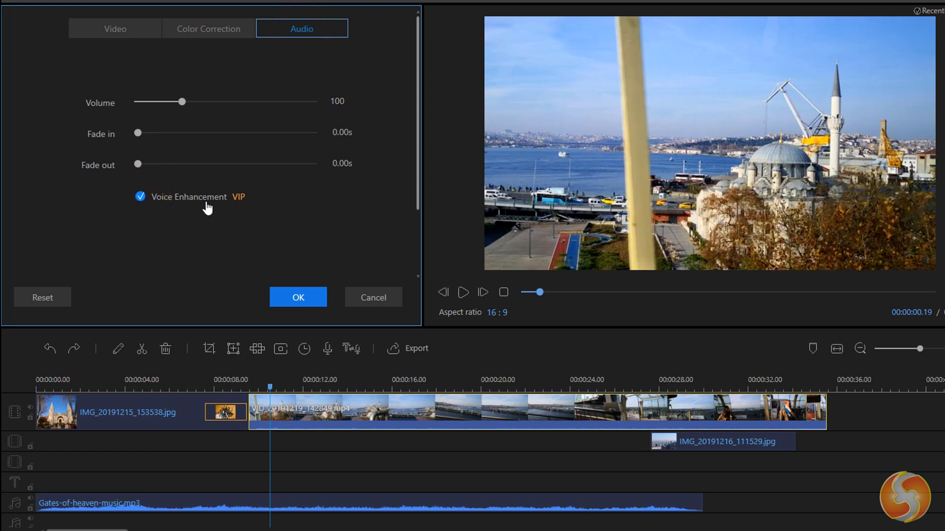
left_click(29, 209)
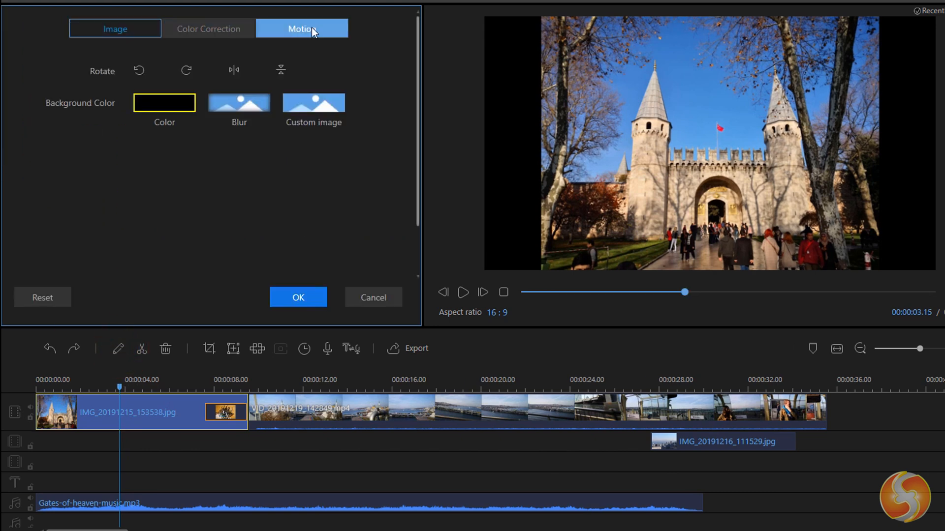
Give the church photo the MoveLeft motion effect and preview it
left_click(301, 28)
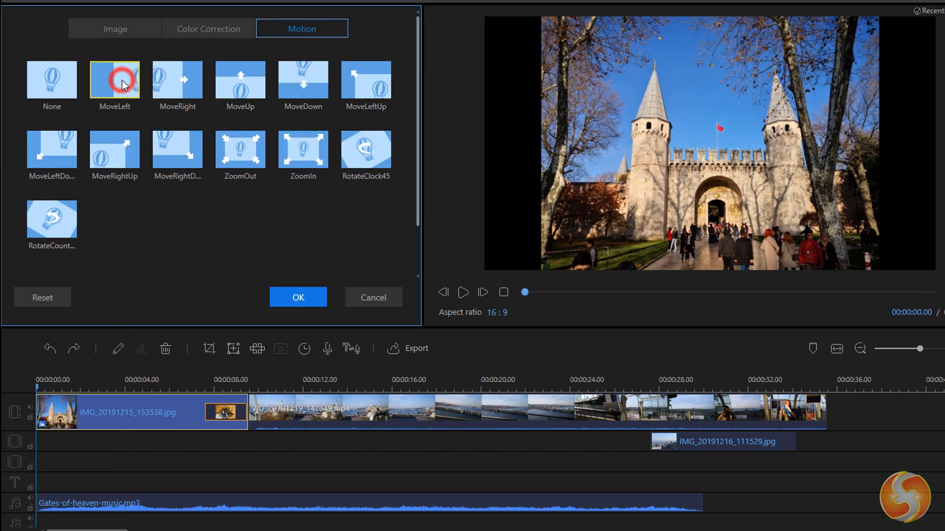
left_click(462, 292)
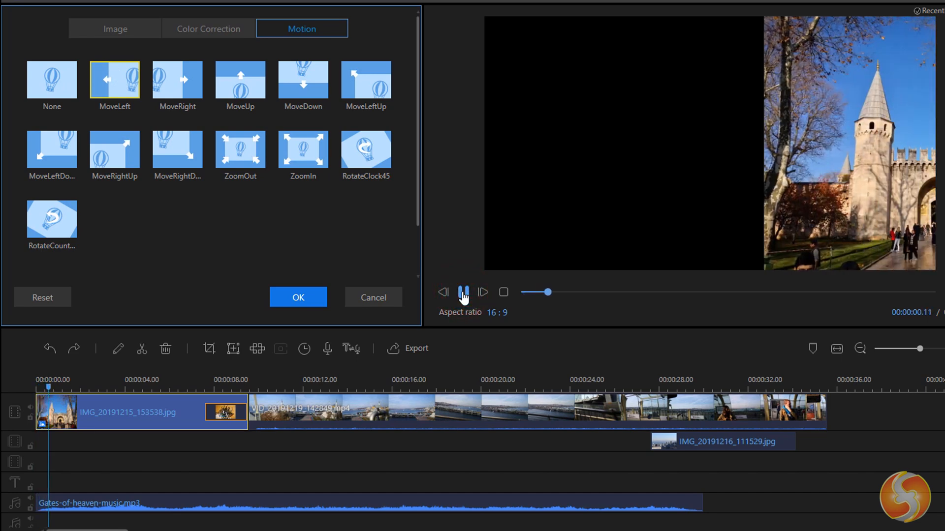
left_click(462, 292)
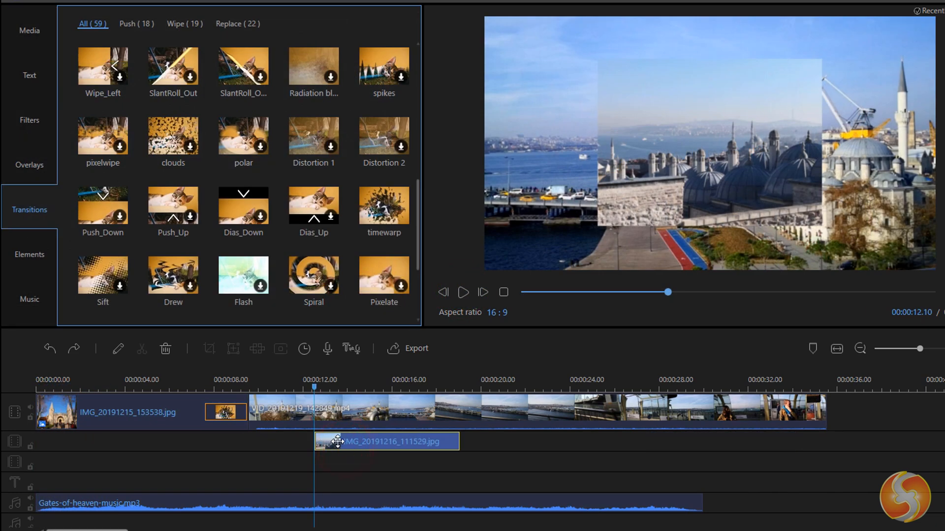
mouse_move(118, 349)
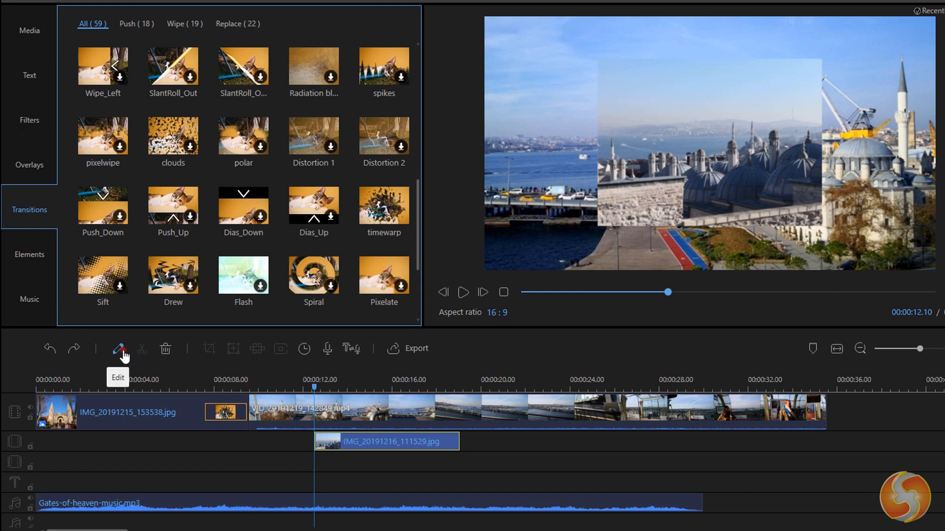
Apply a motion preset and the rectangleWall3 mask to the harbour overlay photo
left_click(118, 349)
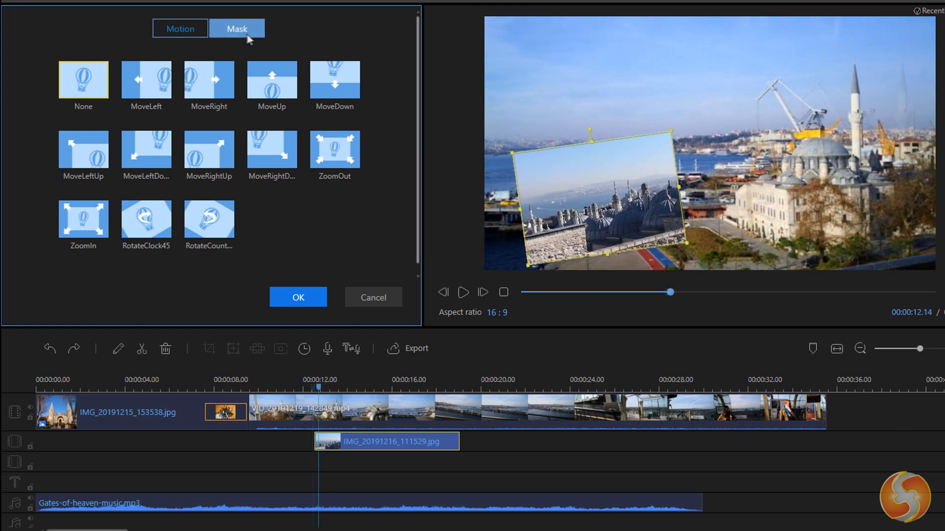
left_click(236, 29)
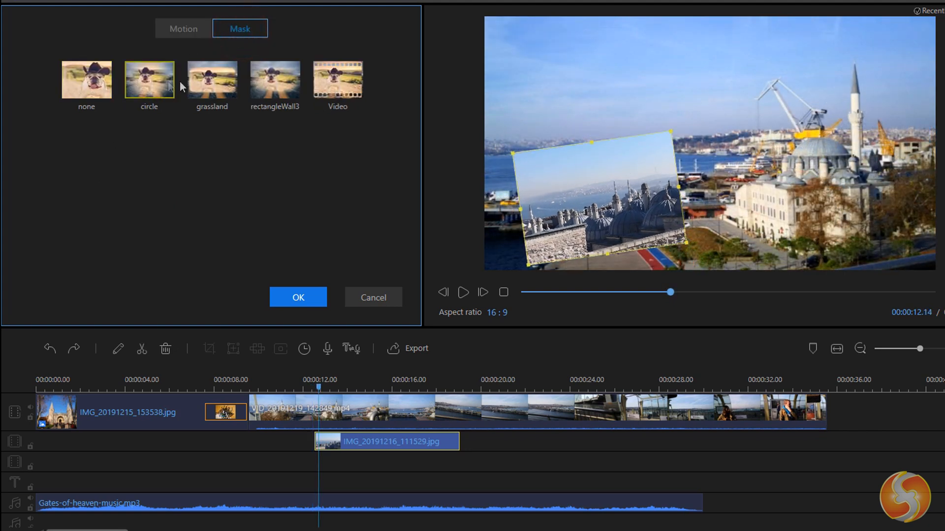
left_click(274, 79)
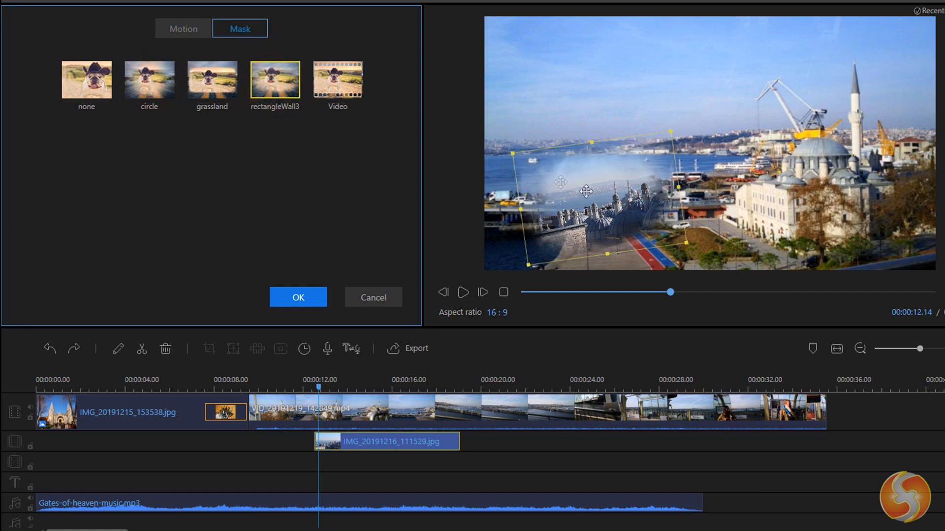
left_click(337, 79)
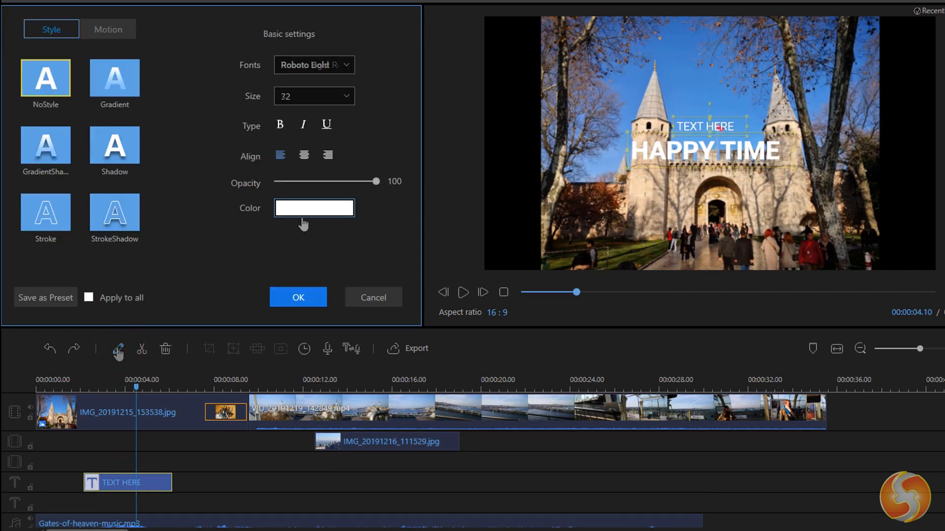
Make the HAPPY TIME title yellow at size 72, then crop the harbour video
left_click(313, 208)
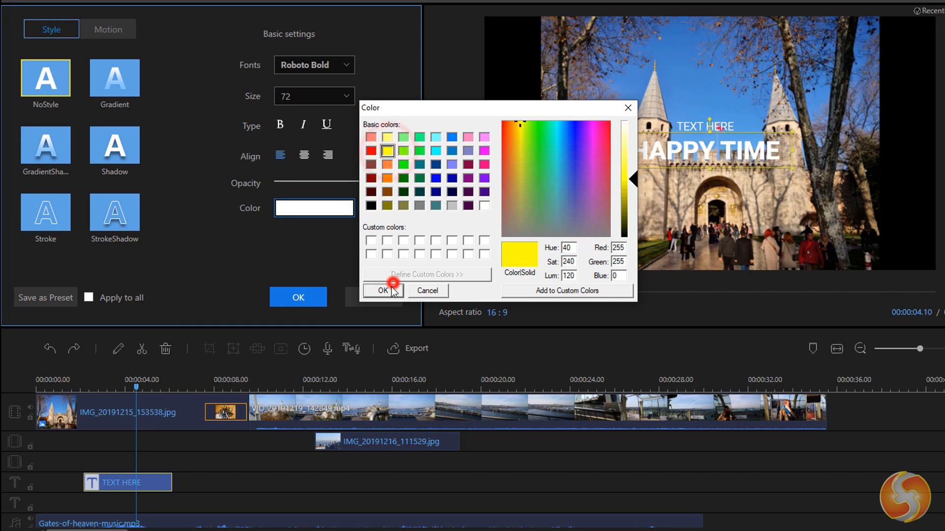
left_click(383, 290)
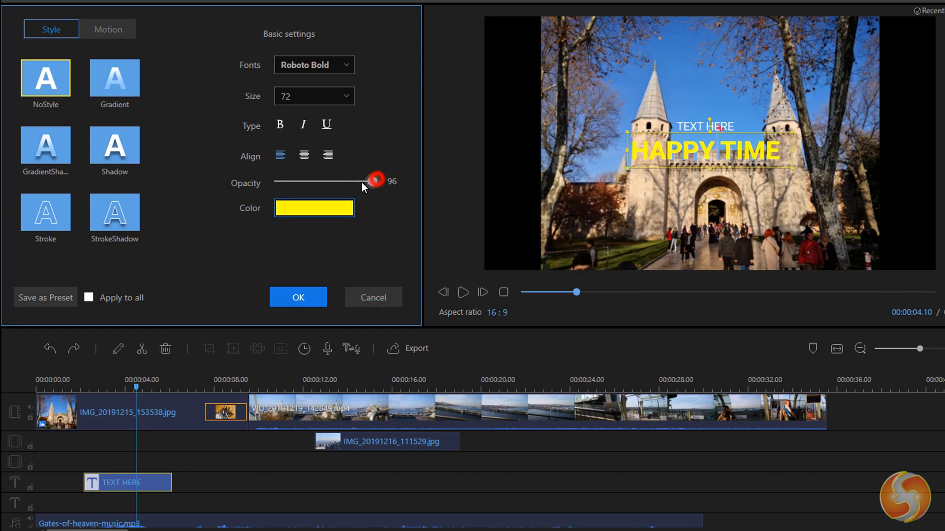
left_click(108, 29)
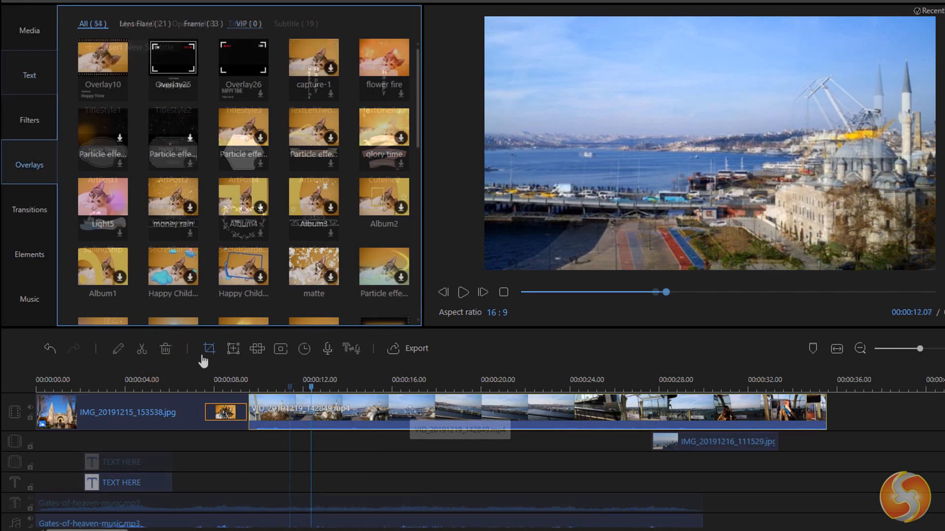
left_click(209, 348)
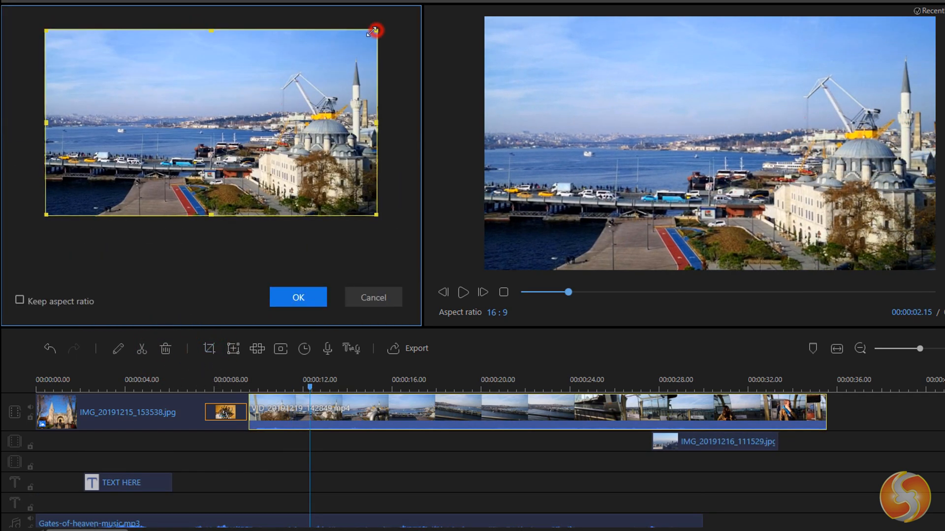
left_click_drag(376, 30, 212, 97)
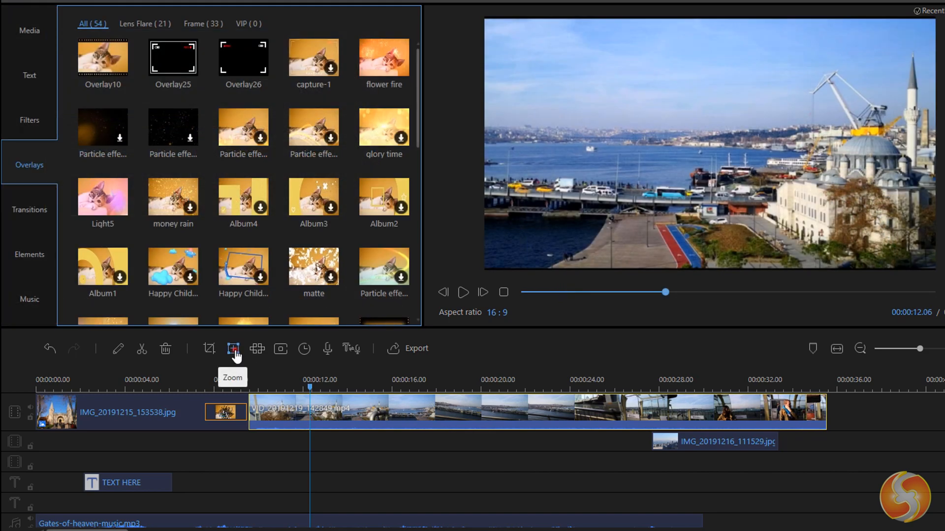
Set and preview a resized zoom rectangle over the harbour in the video clip
left_click(233, 348)
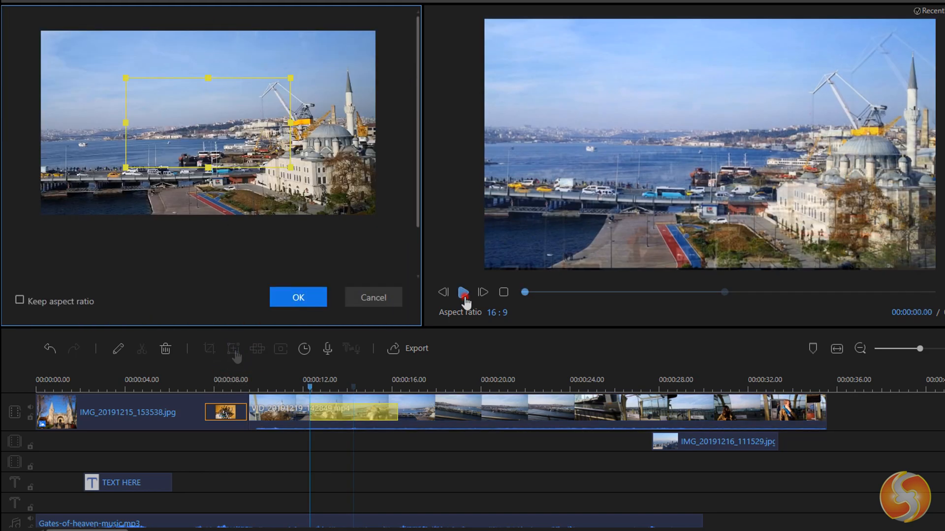
left_click(462, 292)
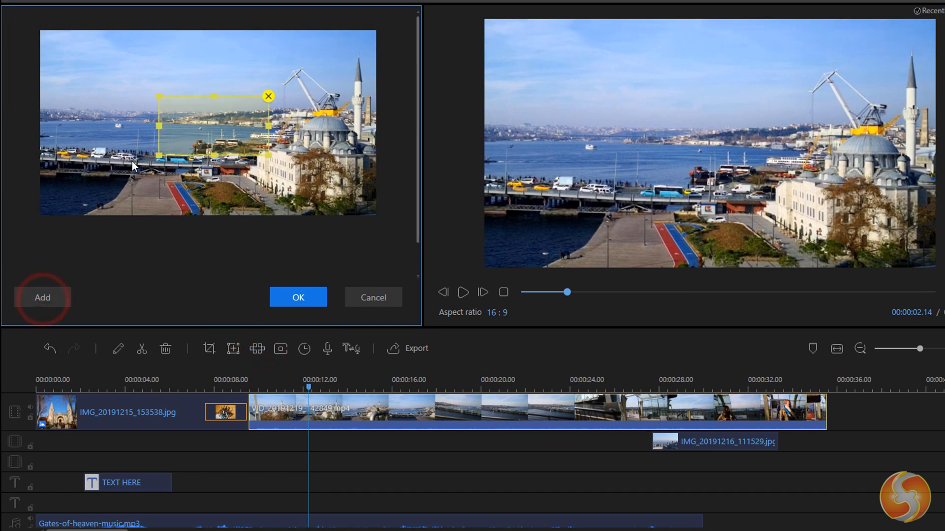
left_click_drag(214, 123, 304, 97)
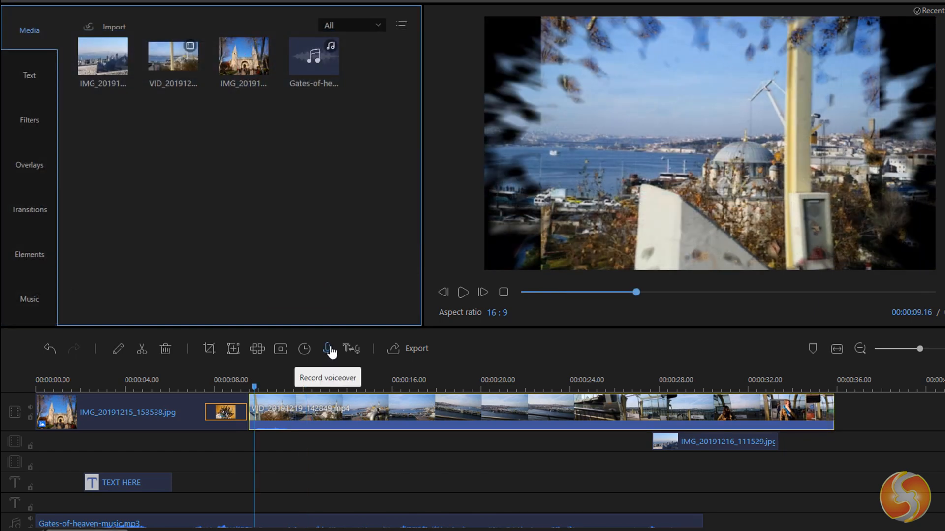
Record a voiceover clip, keep it, and pause the preview
left_click(329, 348)
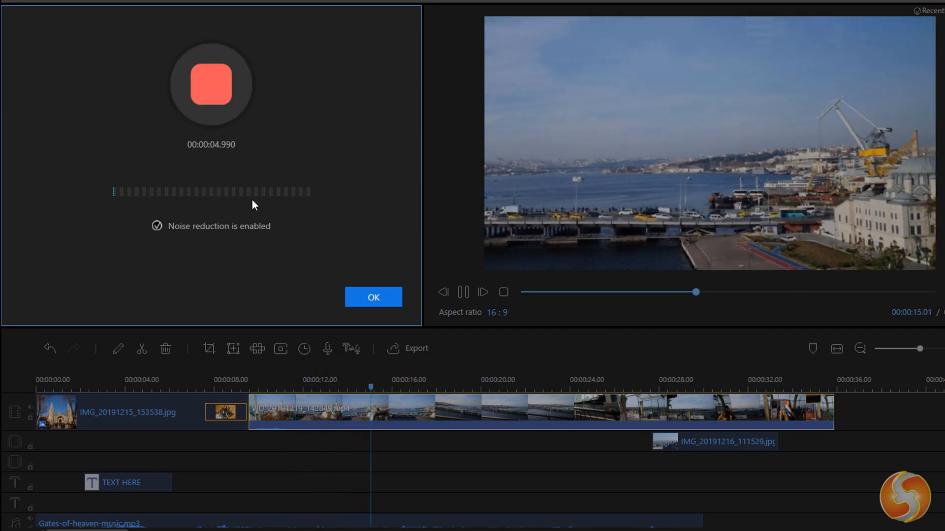
left_click(373, 297)
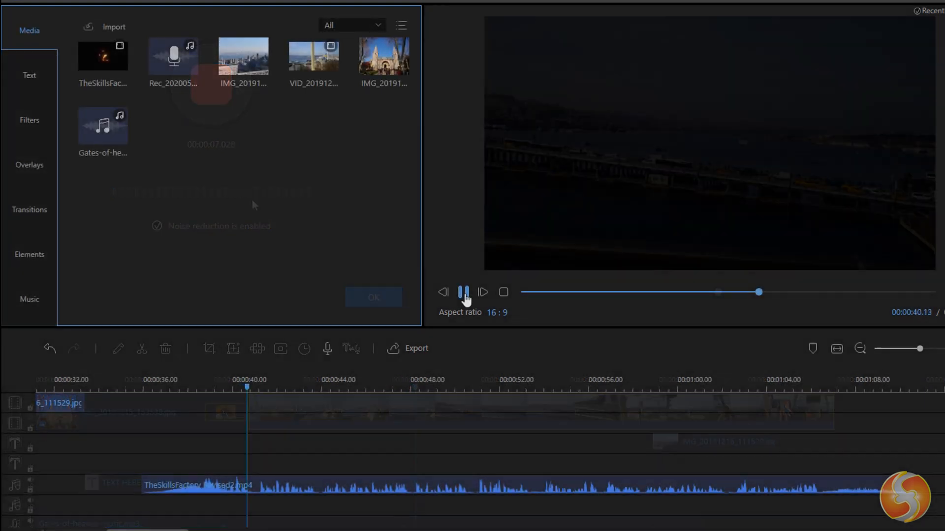
left_click(464, 292)
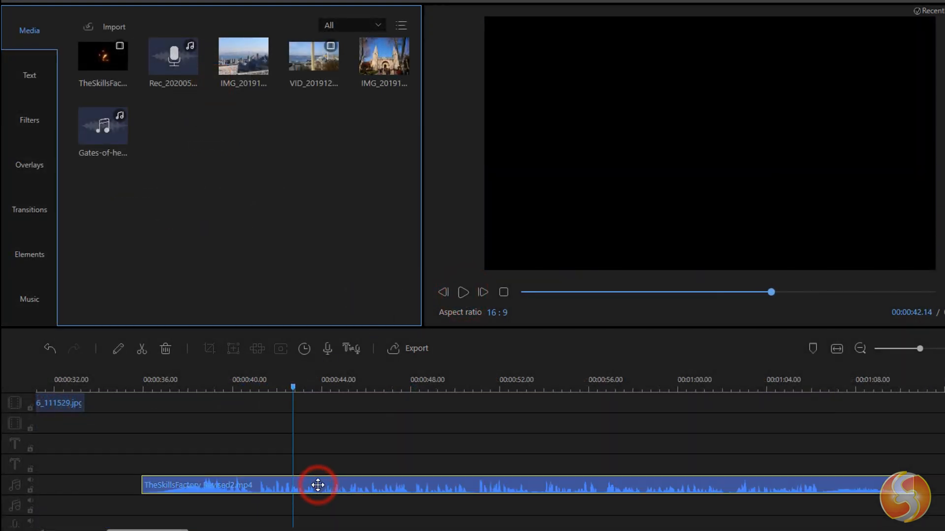
mouse_move(351, 348)
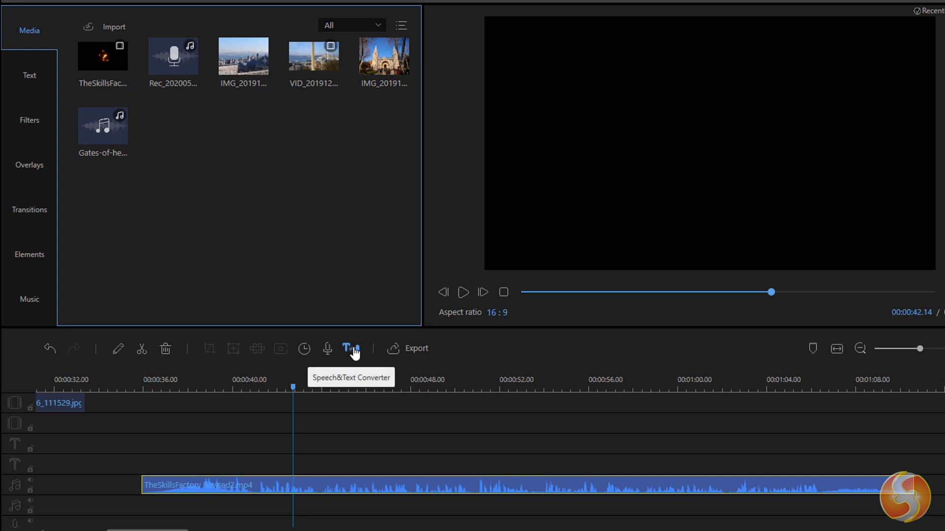
Convert the narration audio to subtitles with Speech&Text Converter and play them back
left_click(350, 348)
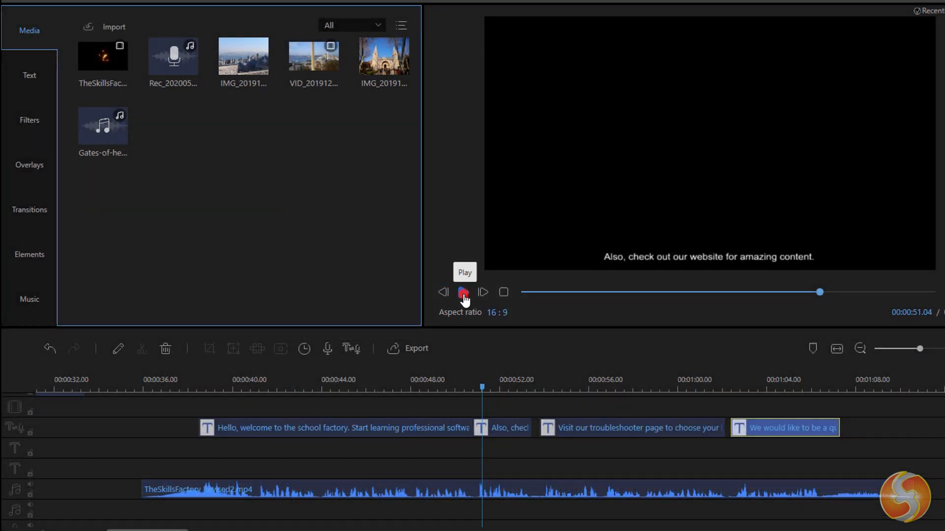
left_click(463, 292)
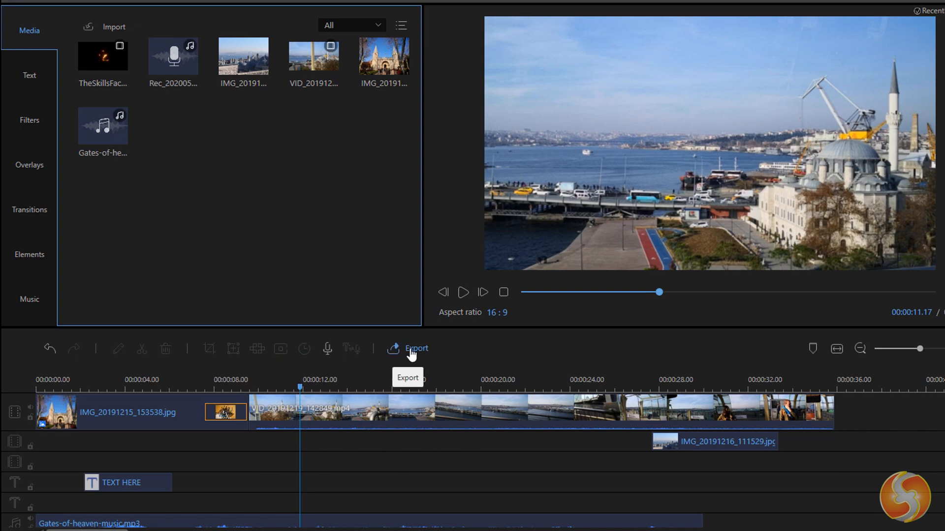
Browse the Video, Audio and Video platform export formats, then bring up the output settings
left_click(413, 349)
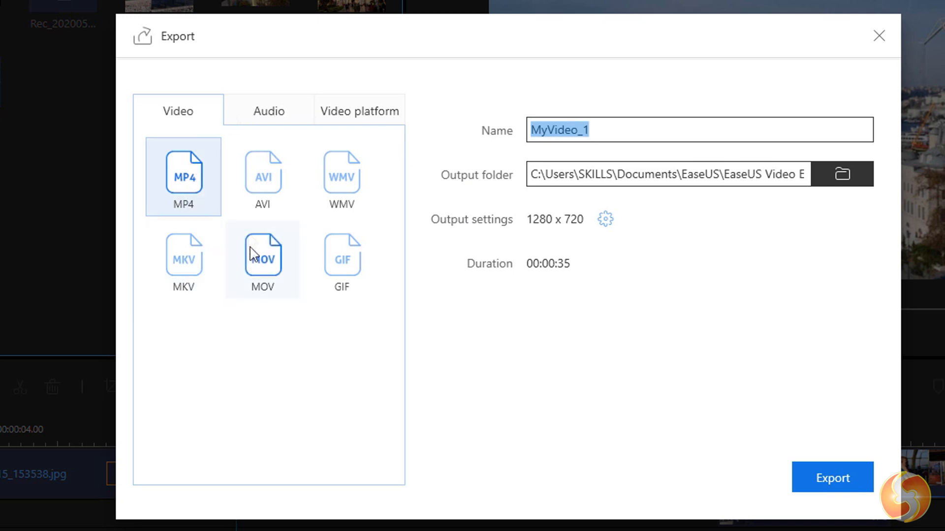
mouse_move(184, 255)
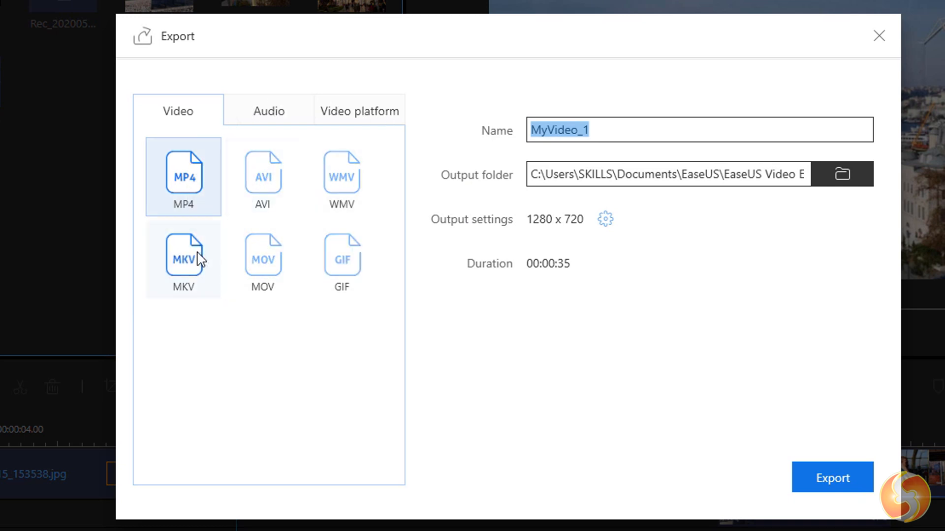
left_click(268, 110)
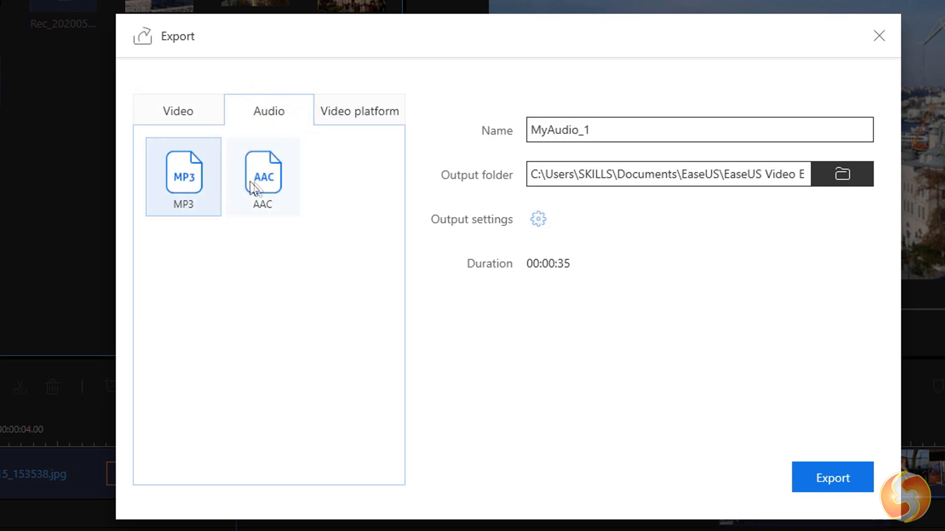
left_click(360, 111)
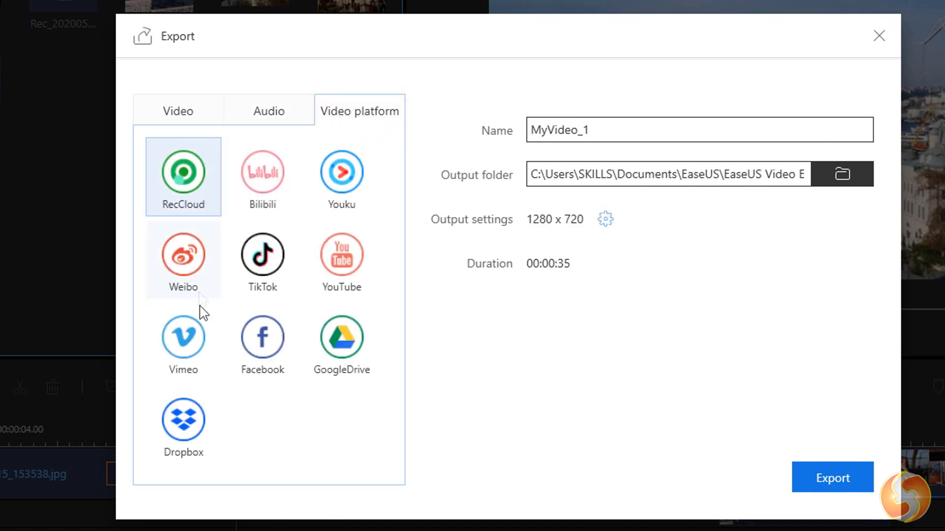
left_click(605, 218)
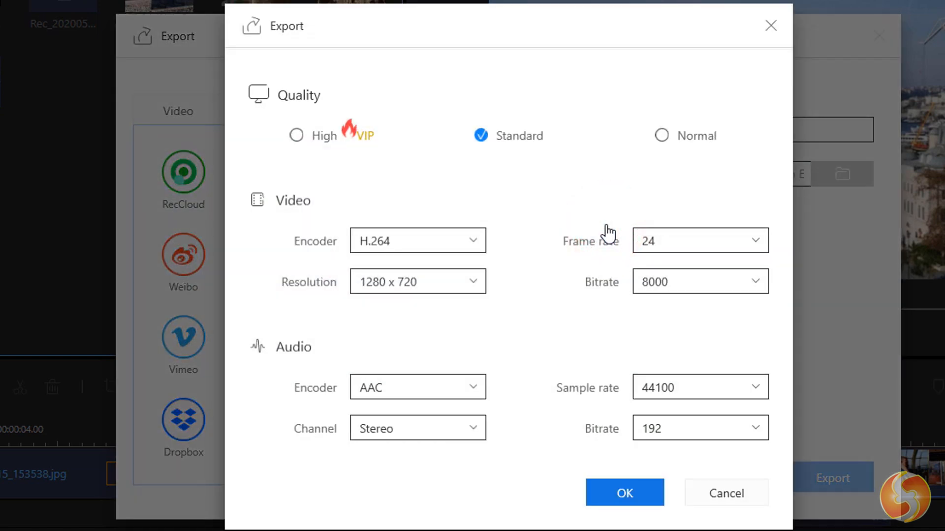
mouse_move(418, 146)
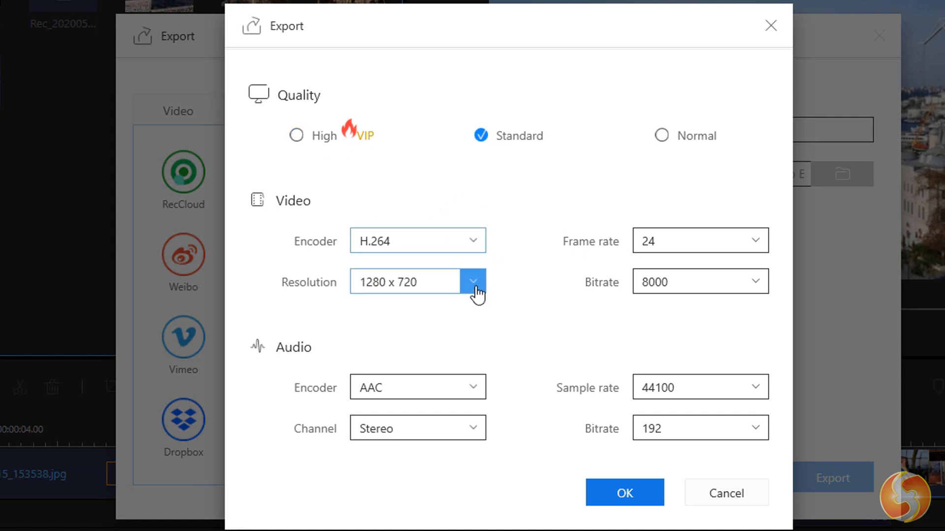
Show the export resolution options, ranging from 432x240 to 1920x1080
left_click(473, 281)
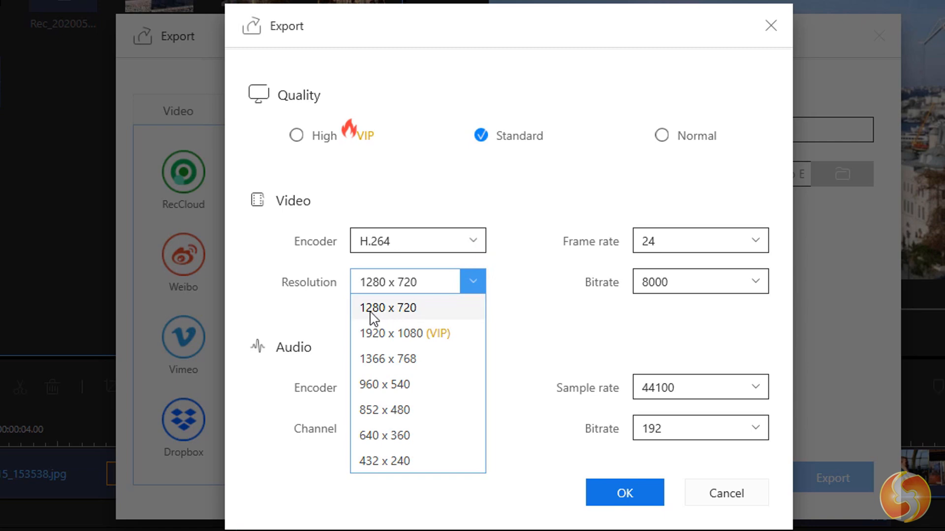
mouse_move(464, 343)
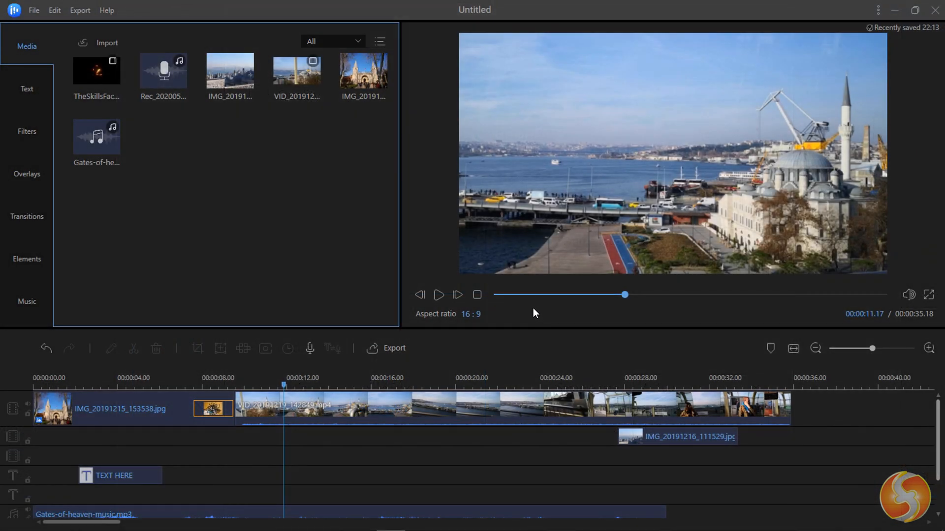
mouse_move(531, 312)
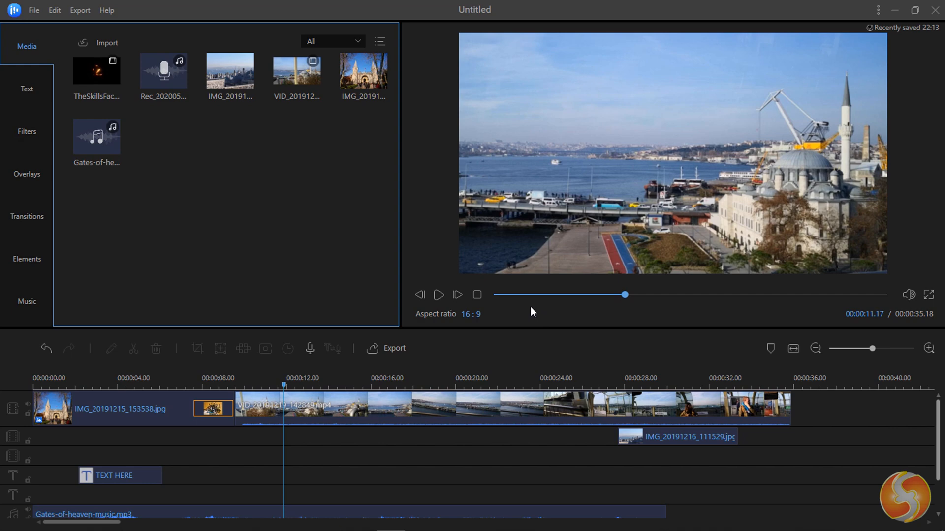